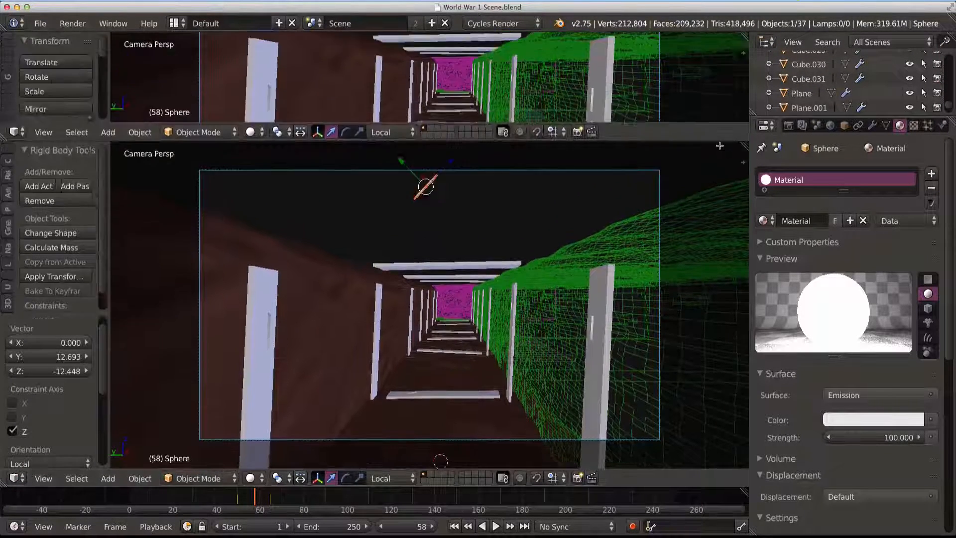
Switch the upper area to the Node Editor and render the current frame as an image
click(17, 137)
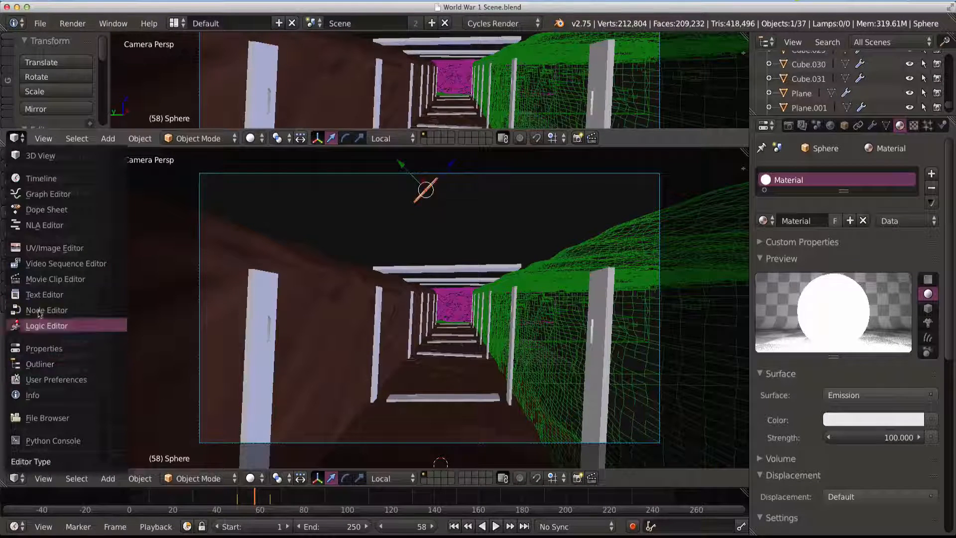
click(72, 23)
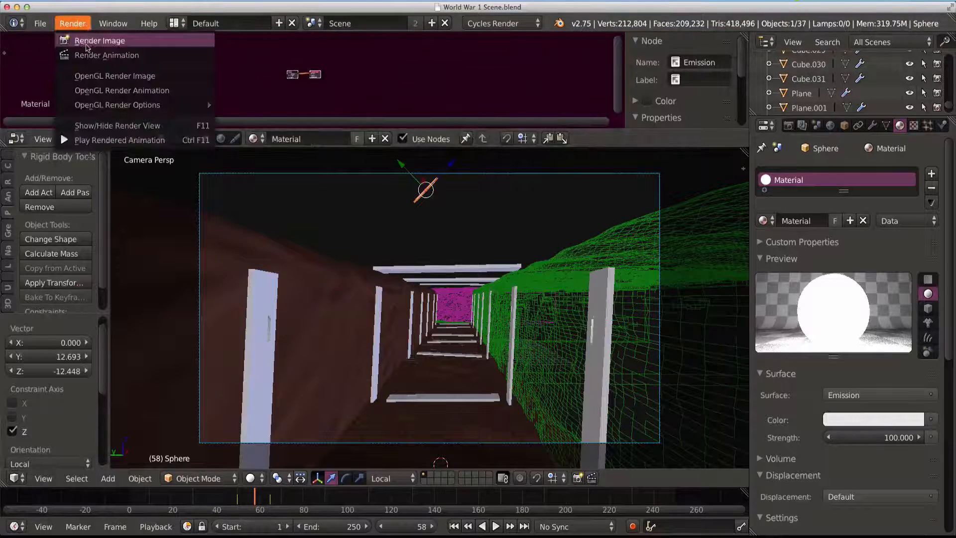
click(100, 39)
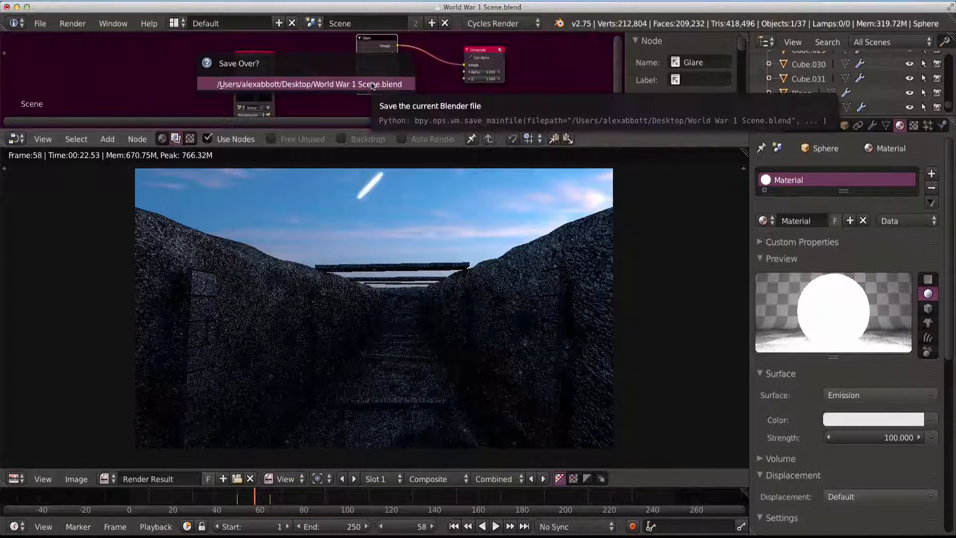
Confirm saving over the existing trench scene .blend file
click(306, 84)
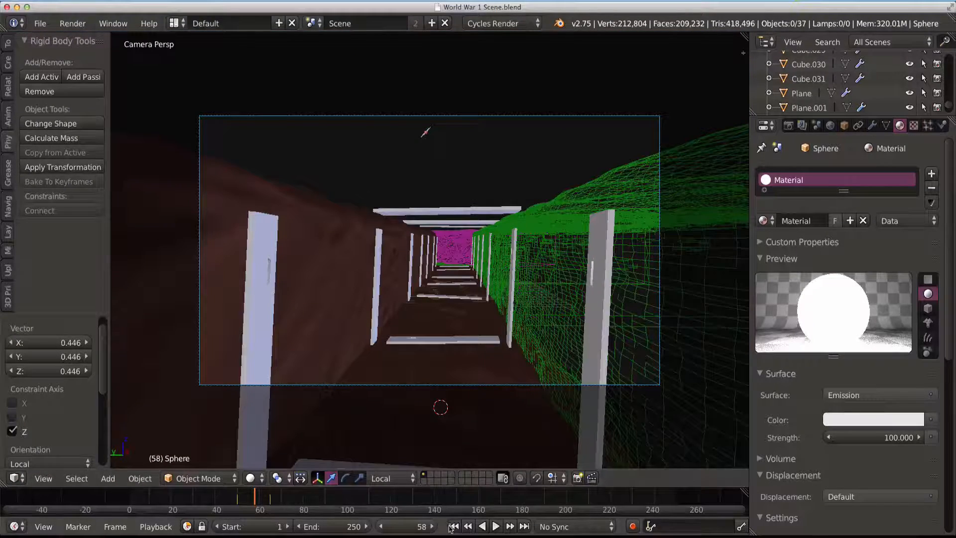
Play and stop the shell-falling animation twice to preview it from outside the trench
click(495, 526)
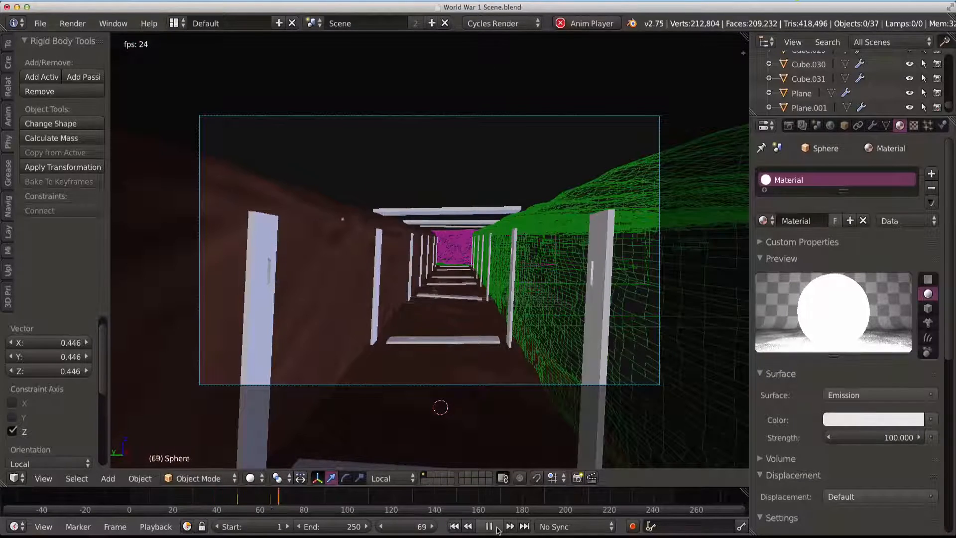
click(490, 526)
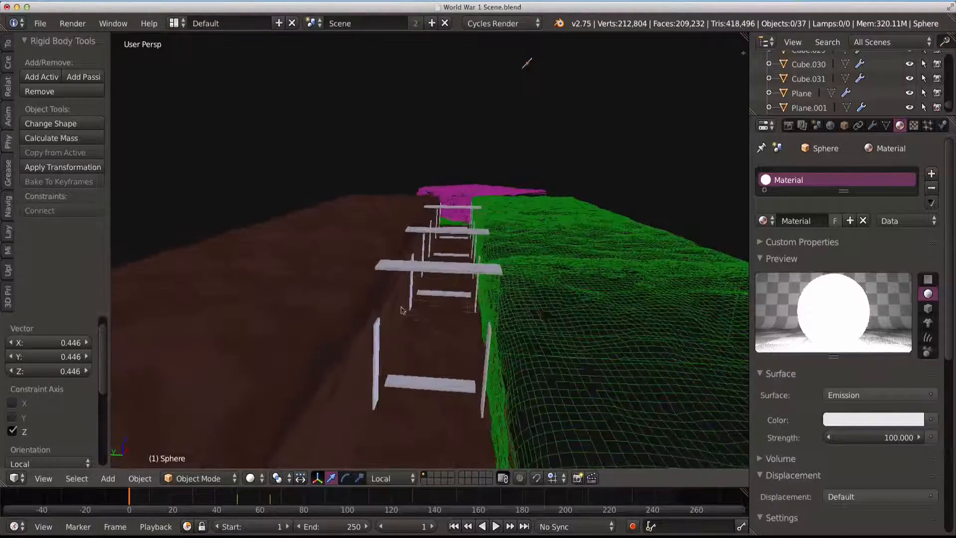
click(495, 526)
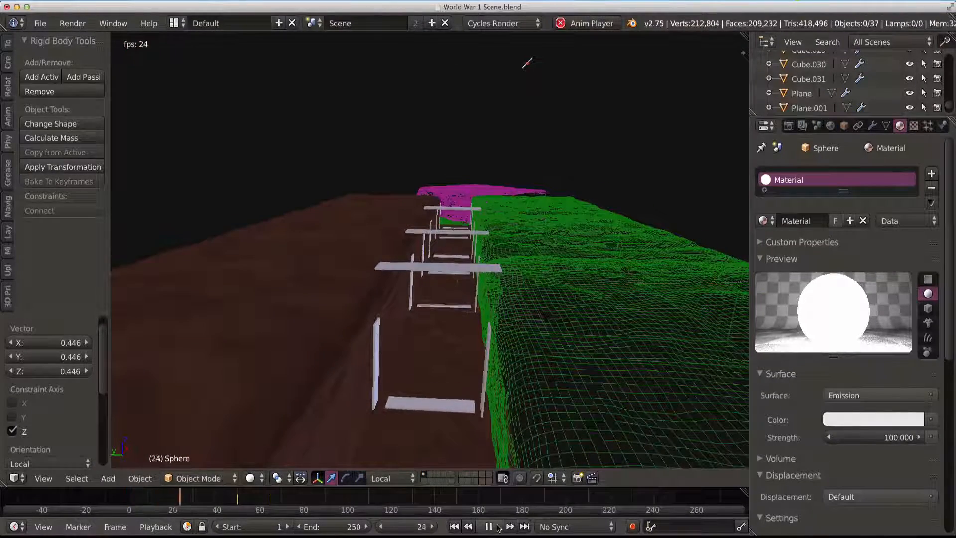
click(488, 526)
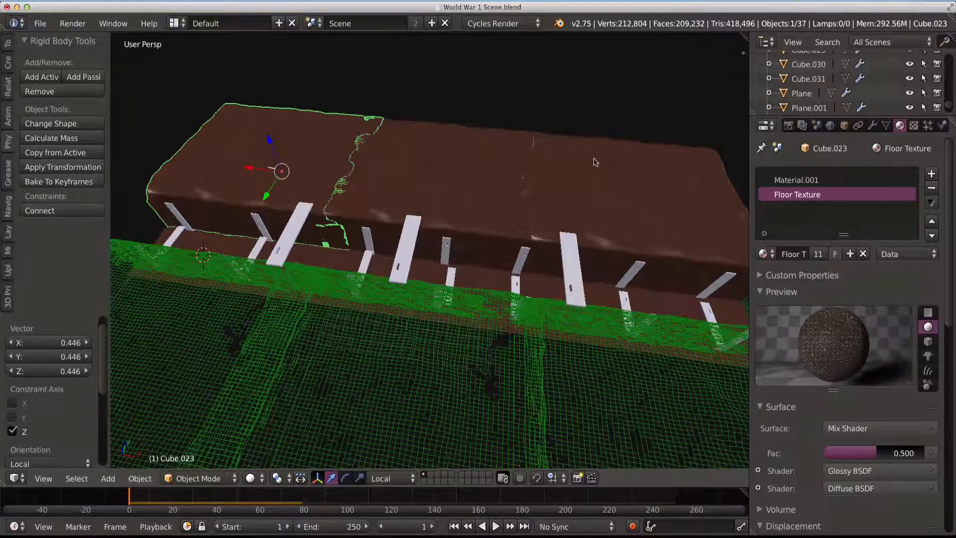
Select the shell sphere, preview its fall, and look at the scene through the camera
click(434, 170)
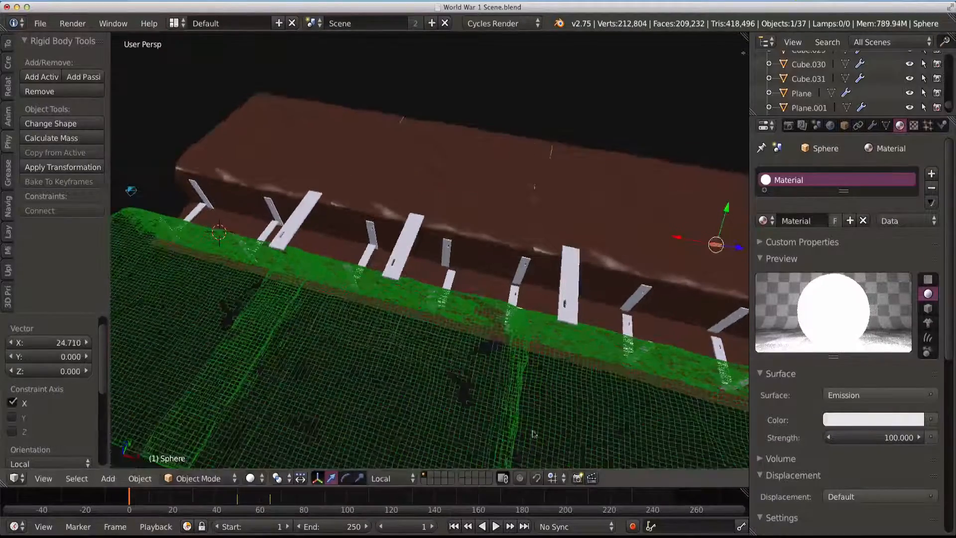
click(495, 526)
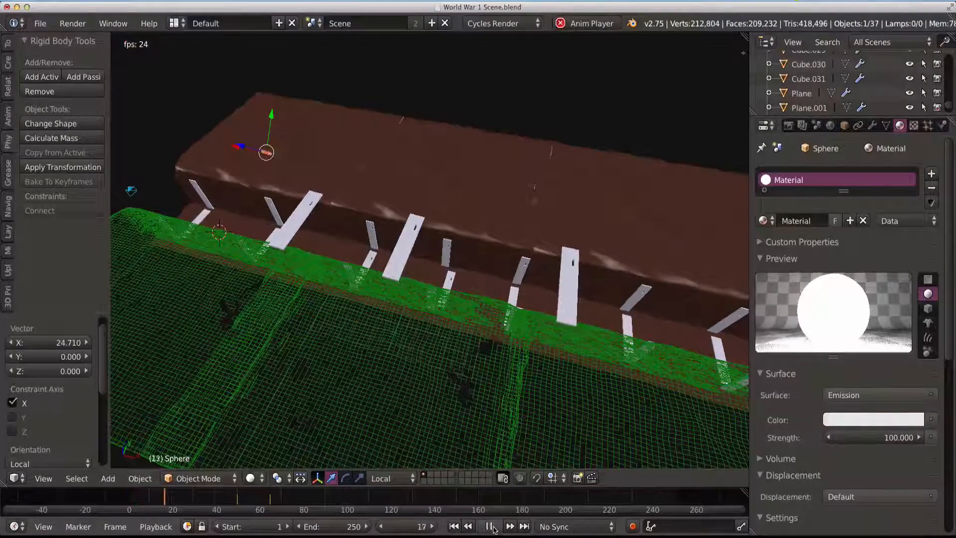
click(493, 526)
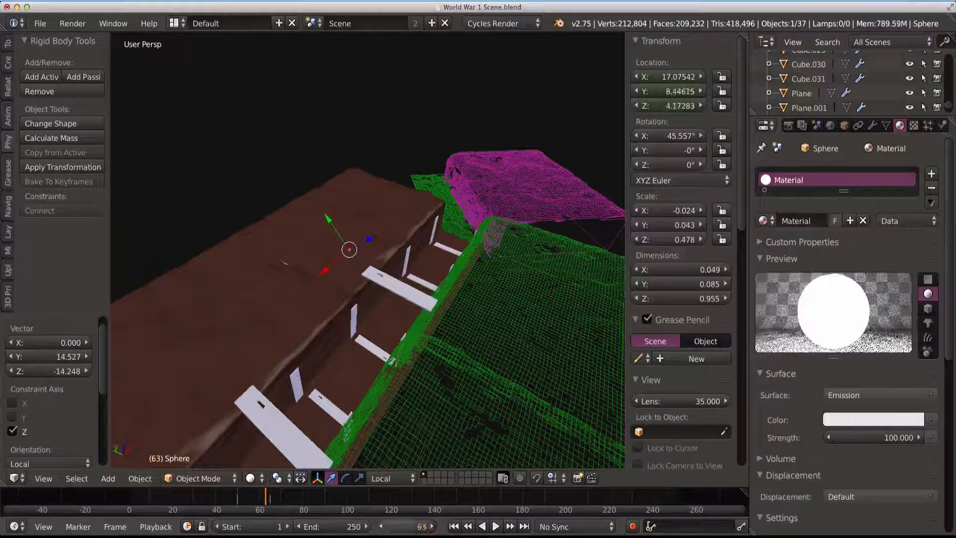
click(43, 478)
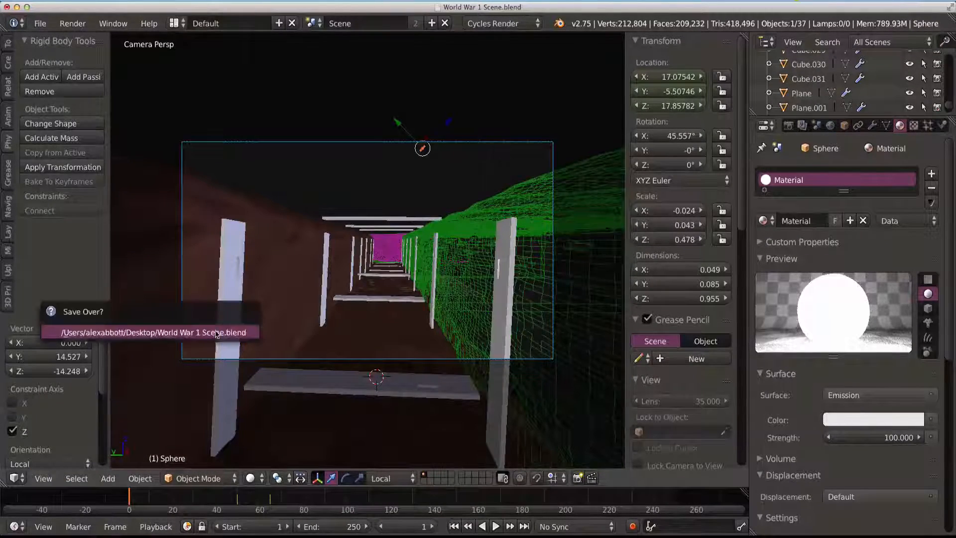
Confirm saving over the existing scene file before repositioning the sphere
click(152, 331)
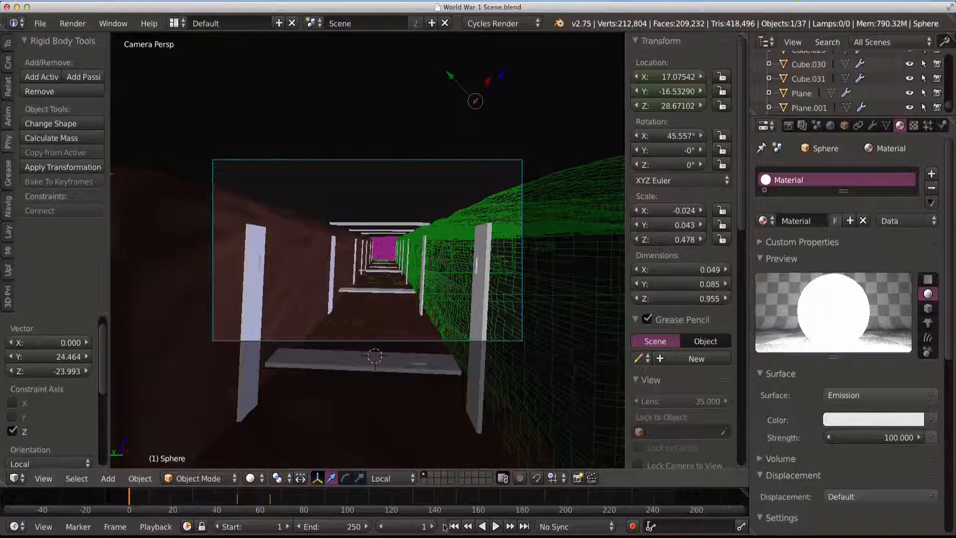
Preview the shell dropping in camera view, then select the brown trench floor piece
click(495, 526)
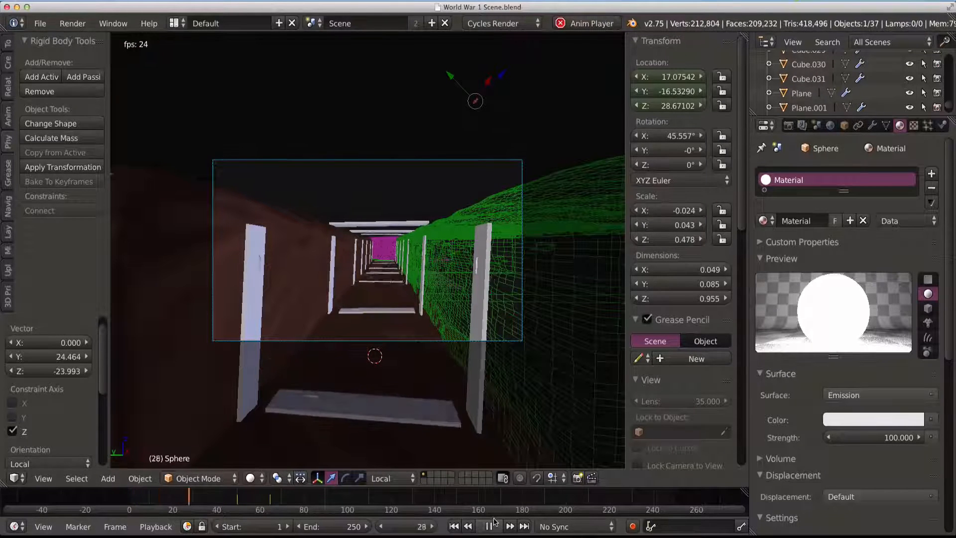
click(490, 526)
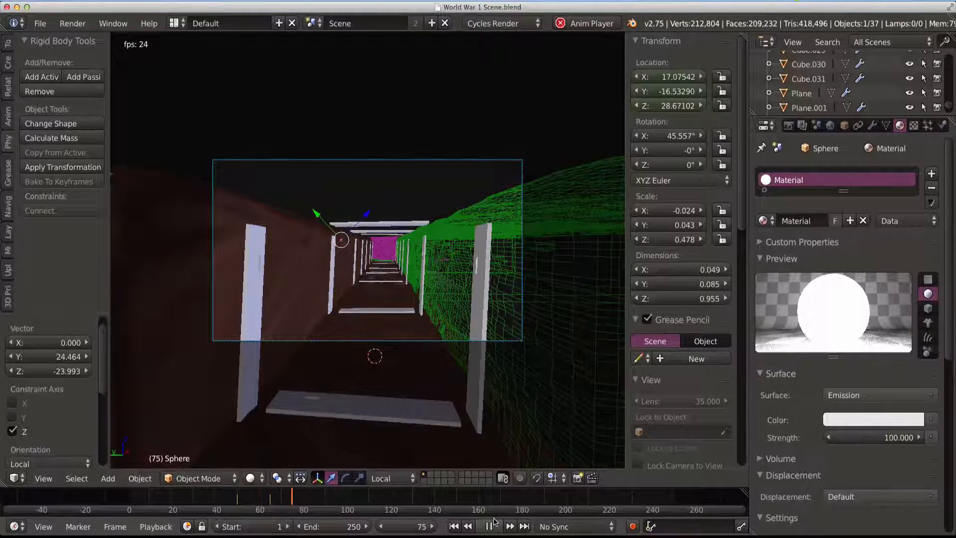
click(493, 526)
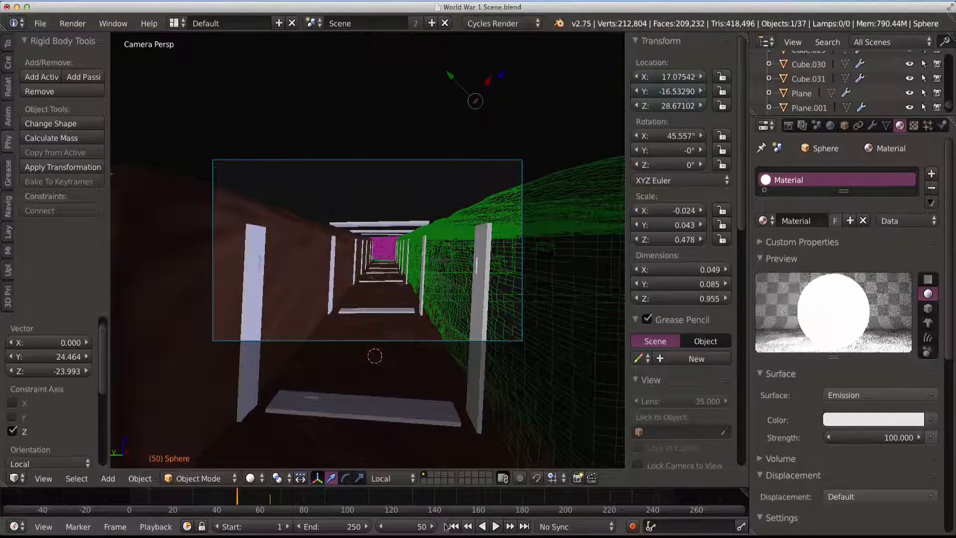
click(496, 526)
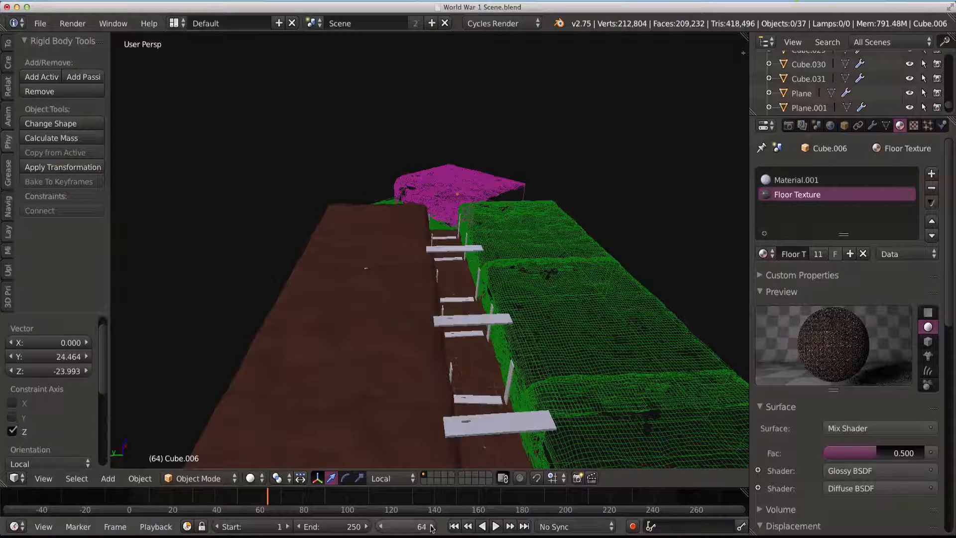
At frame 63 place the 3D cursor on the floor for Sphere.001 and toggle it through Edit and back to Object Mode
click(482, 526)
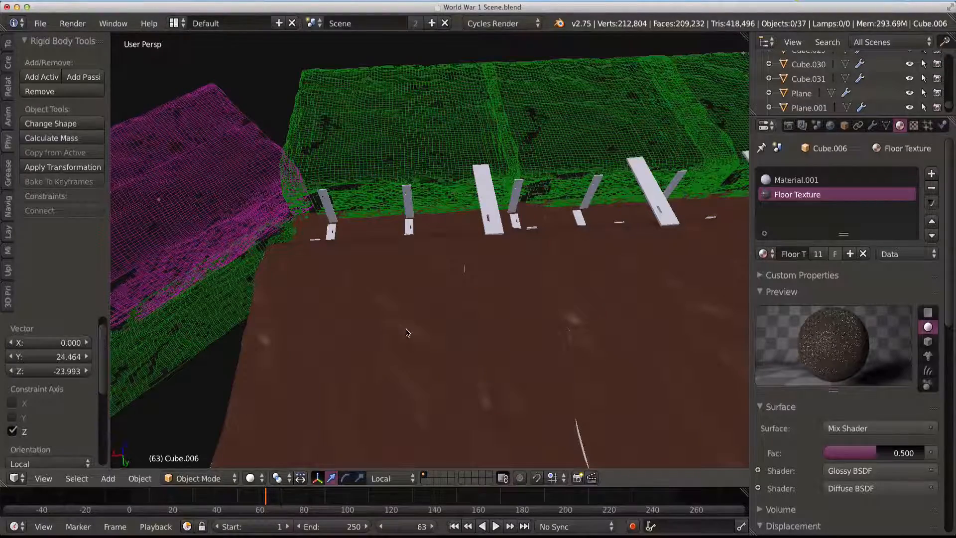
click(408, 353)
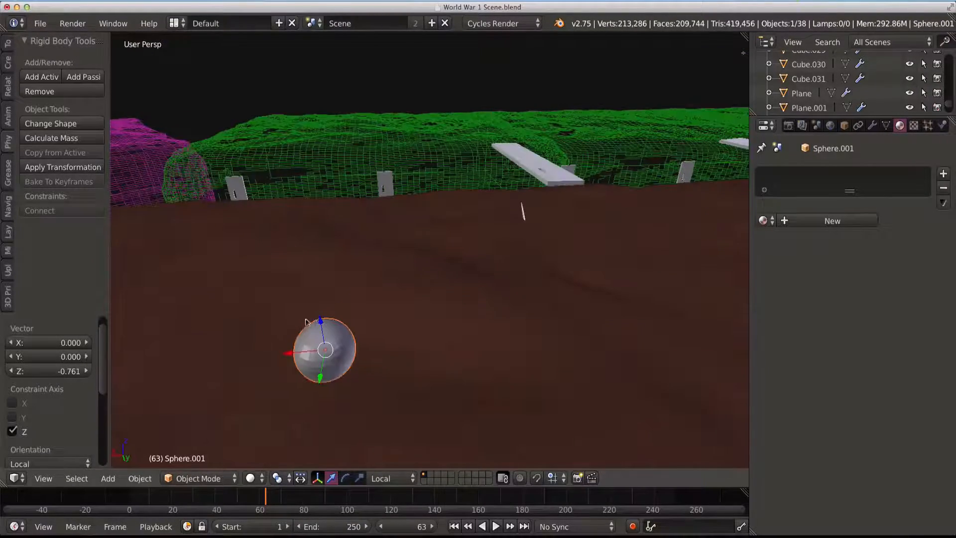
click(198, 479)
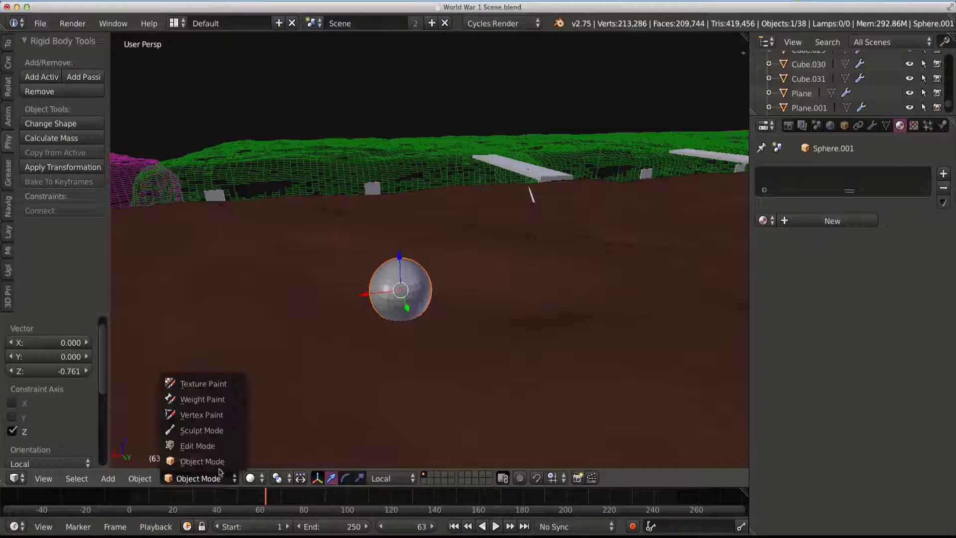
click(198, 446)
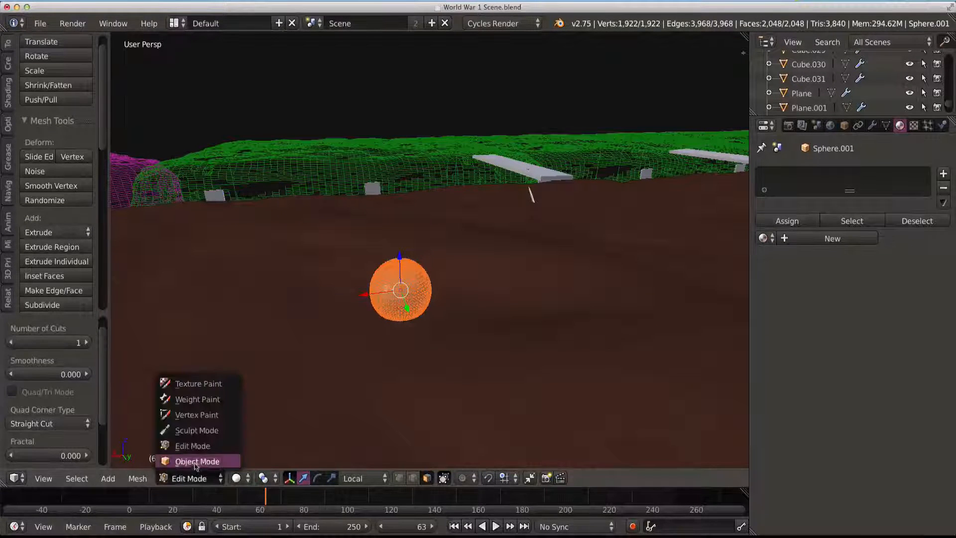
click(197, 462)
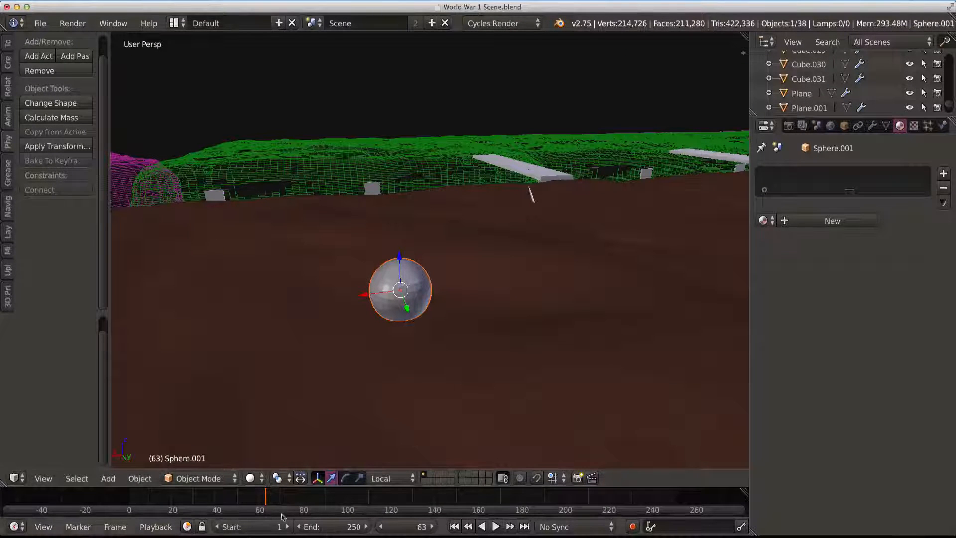
Apply Quick Explode to the sphere: 100 pieces over frames 63–113 with Fade on
click(139, 478)
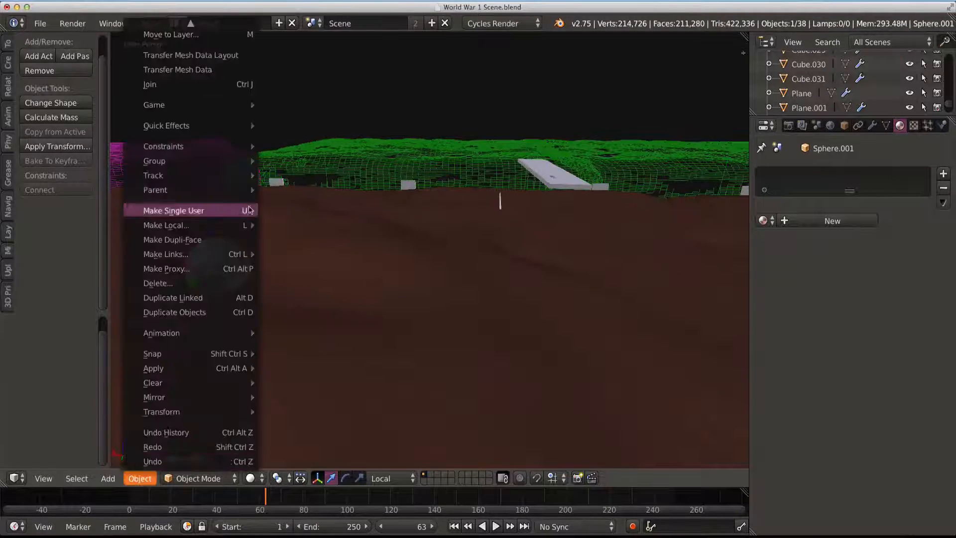
mouse_move(167, 126)
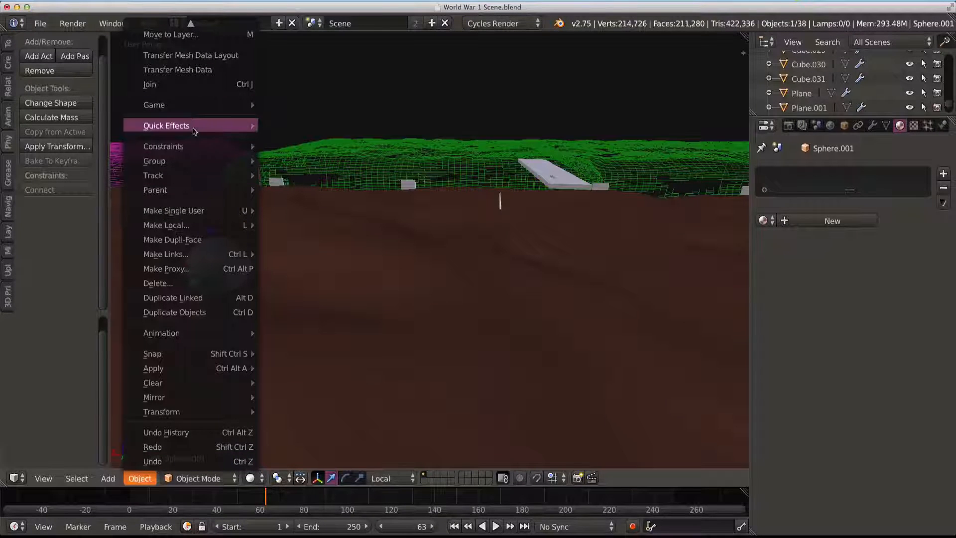
click(166, 126)
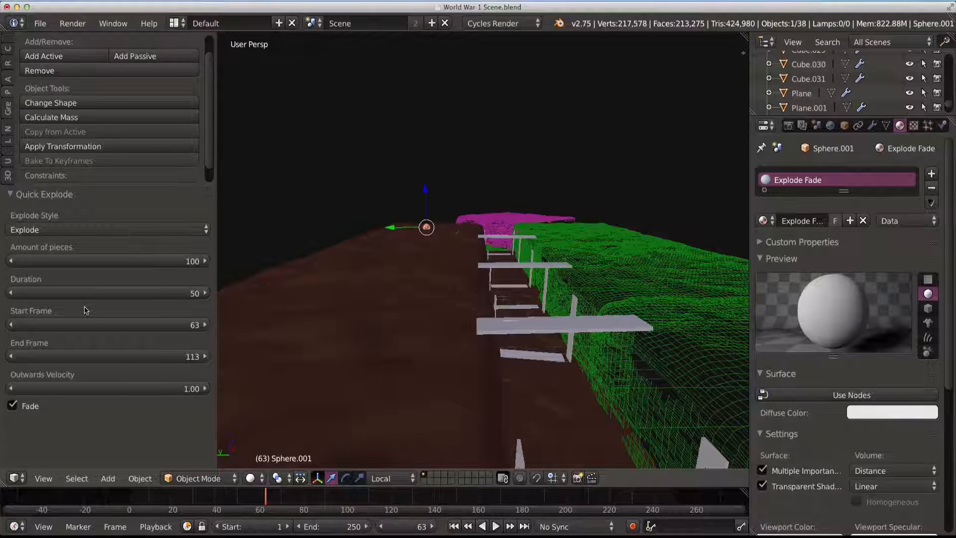
mouse_move(255, 226)
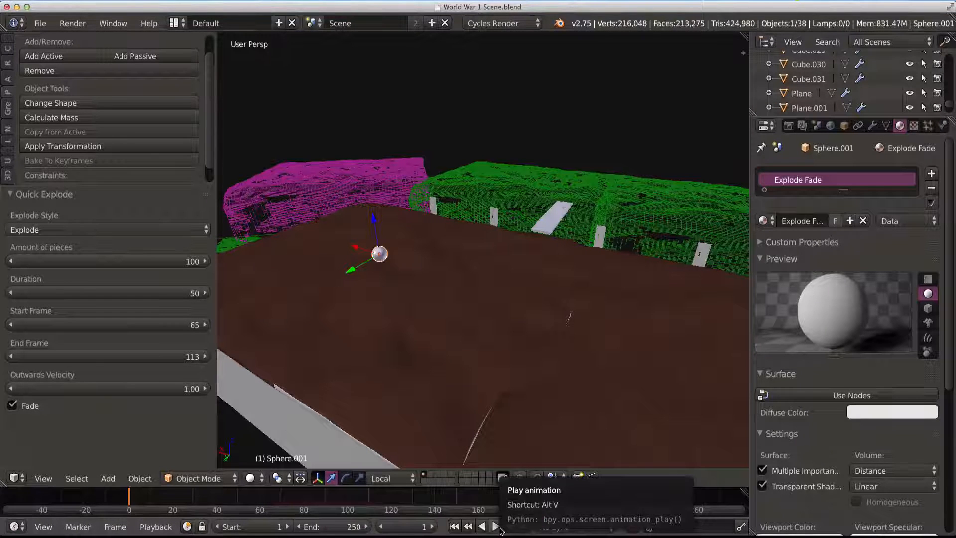
Play and stop the animation to preview the explosion starting at frame 65
click(494, 526)
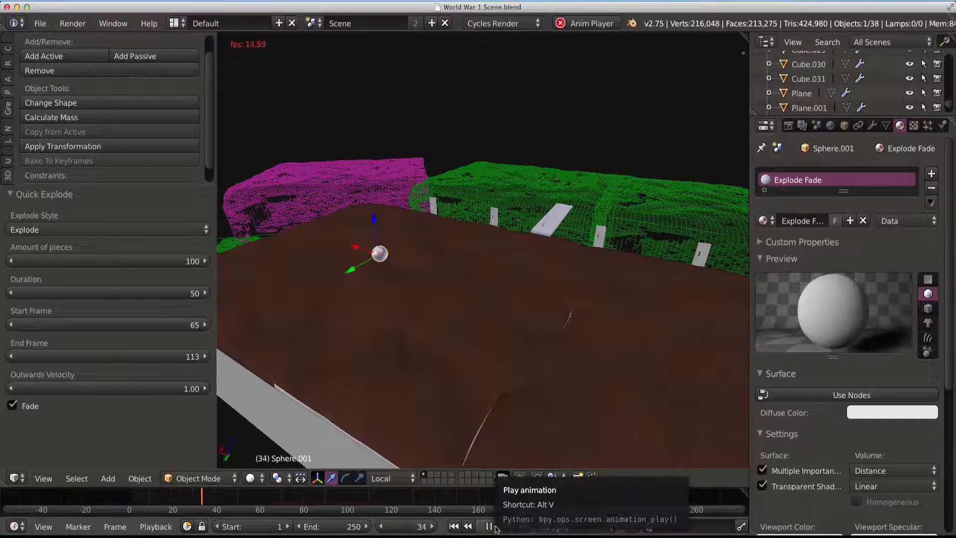
click(488, 526)
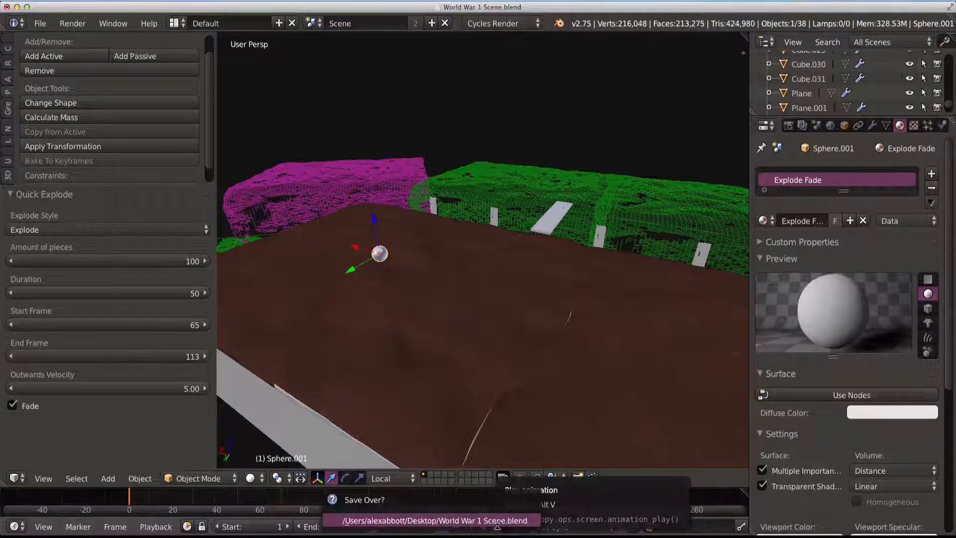
Confirm overwriting the saved file, stop playback, and view the trench through the active camera
click(491, 526)
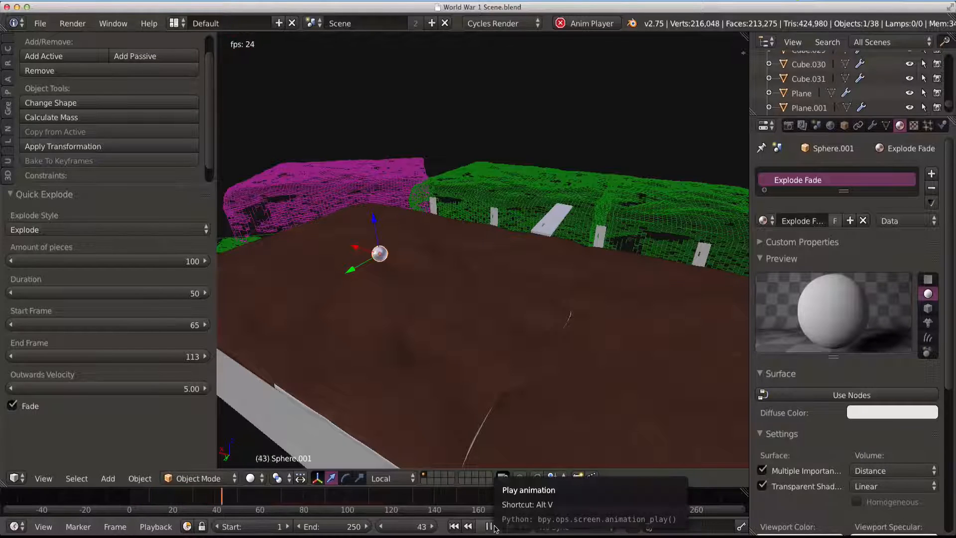
click(491, 526)
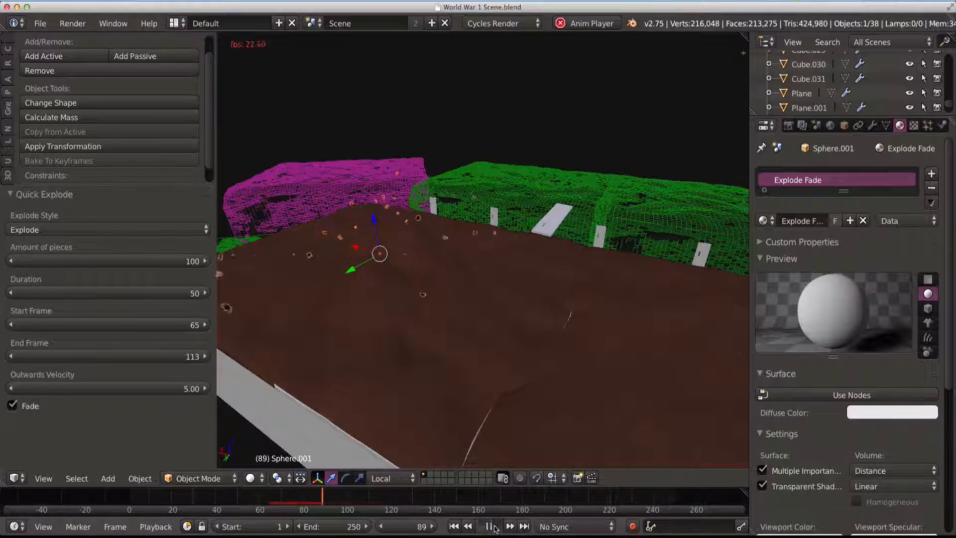
click(488, 526)
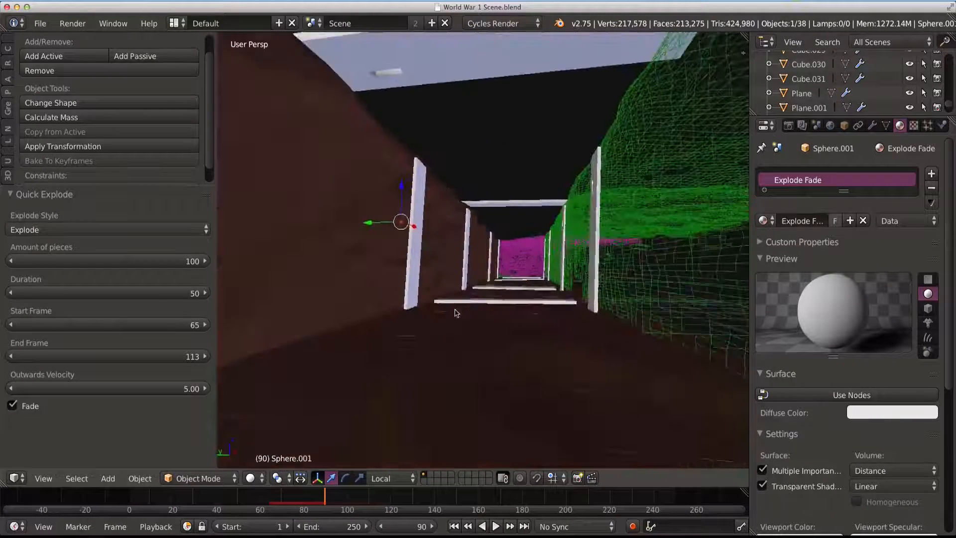
click(43, 478)
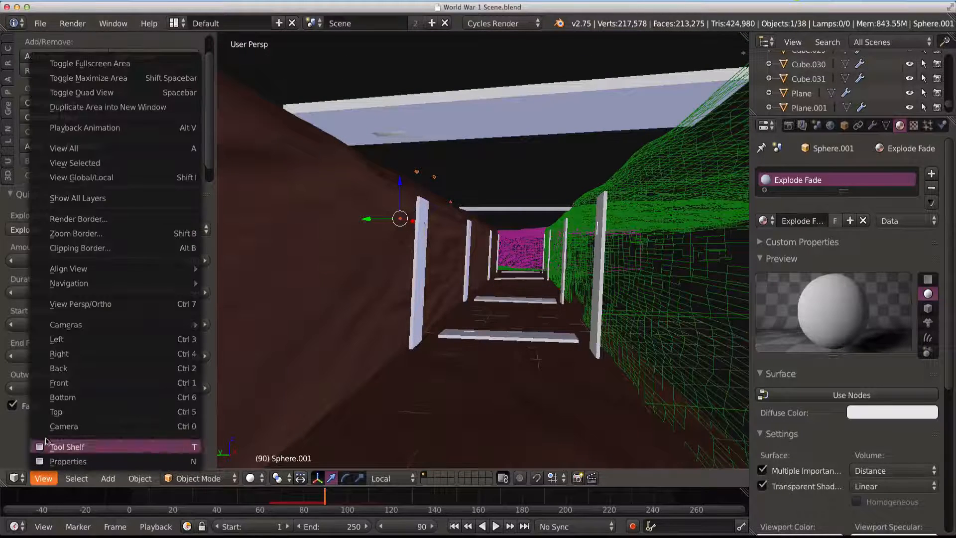
click(64, 426)
text(250)
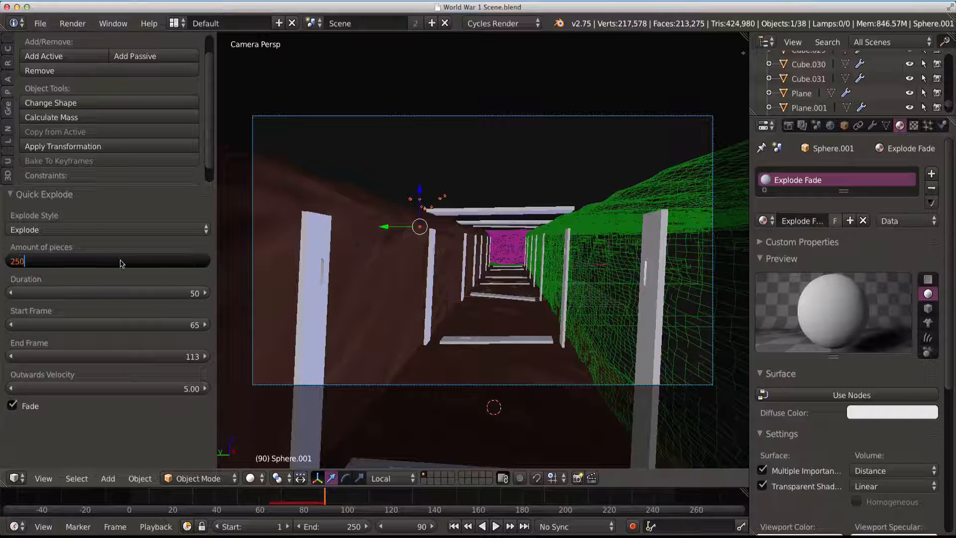
Replay the explosion from frame 1 in camera view to check the 250-piece burst
click(455, 526)
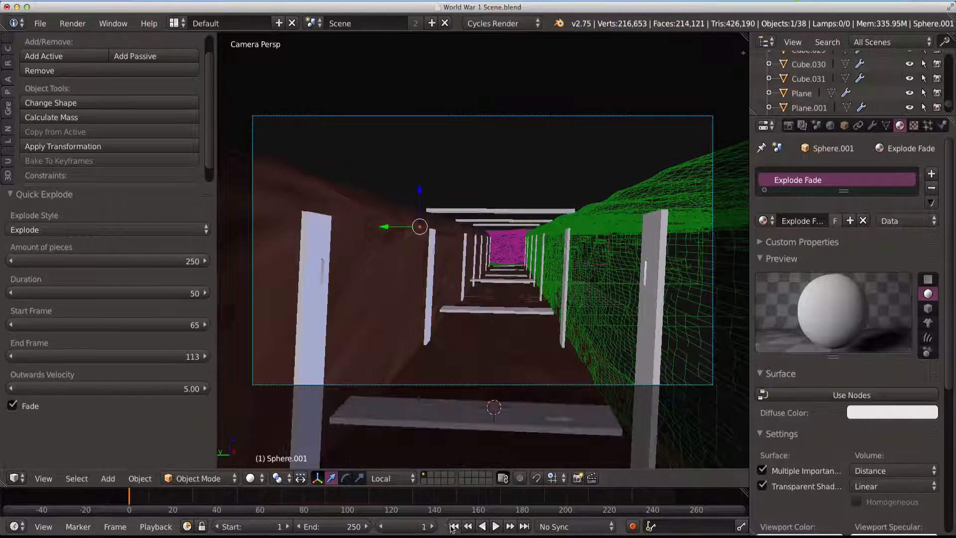
click(496, 526)
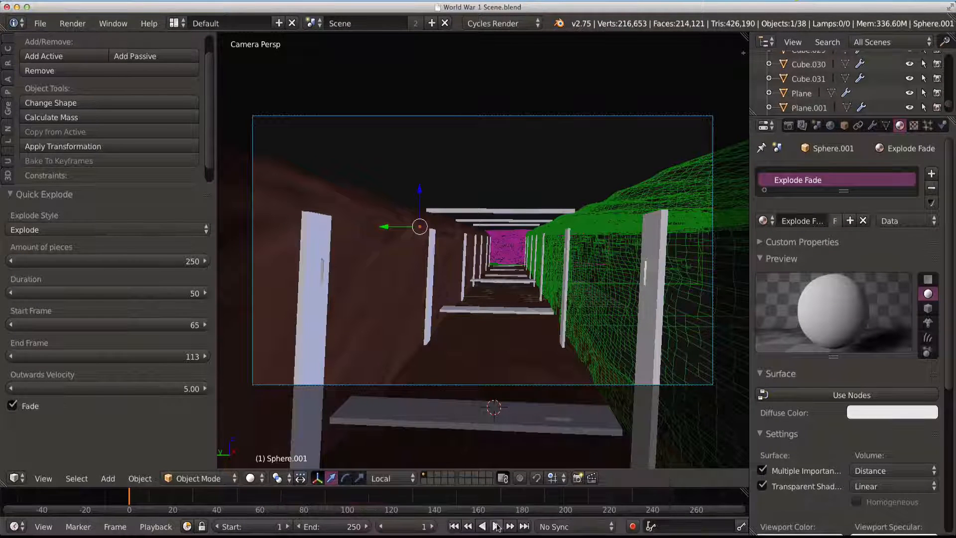
click(496, 526)
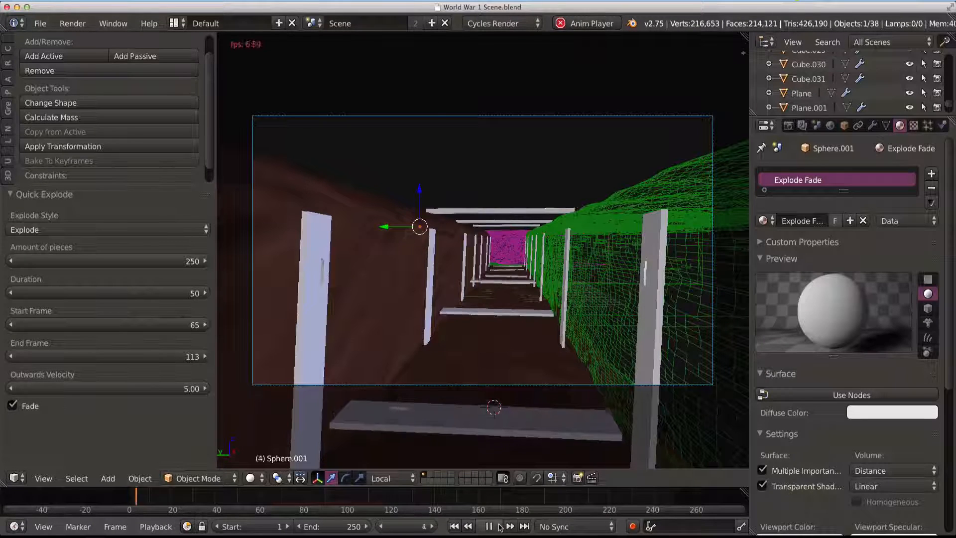
click(488, 526)
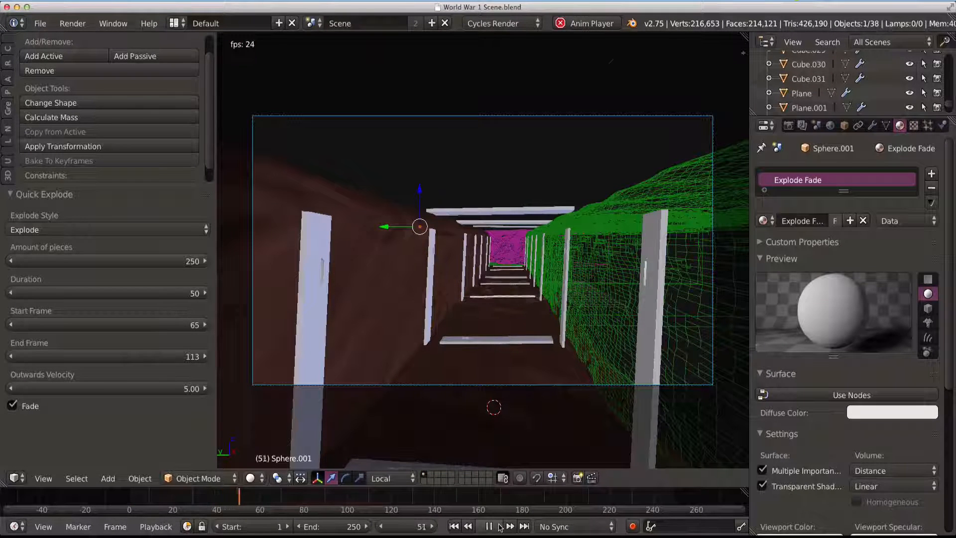
click(488, 526)
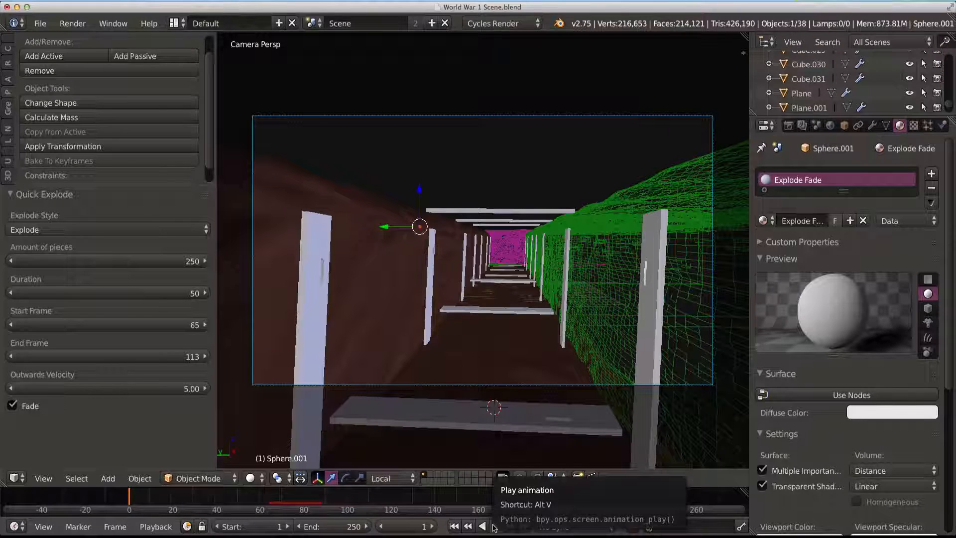
Replay the explosion repeatedly to review the higher piece count and outward velocity
click(492, 526)
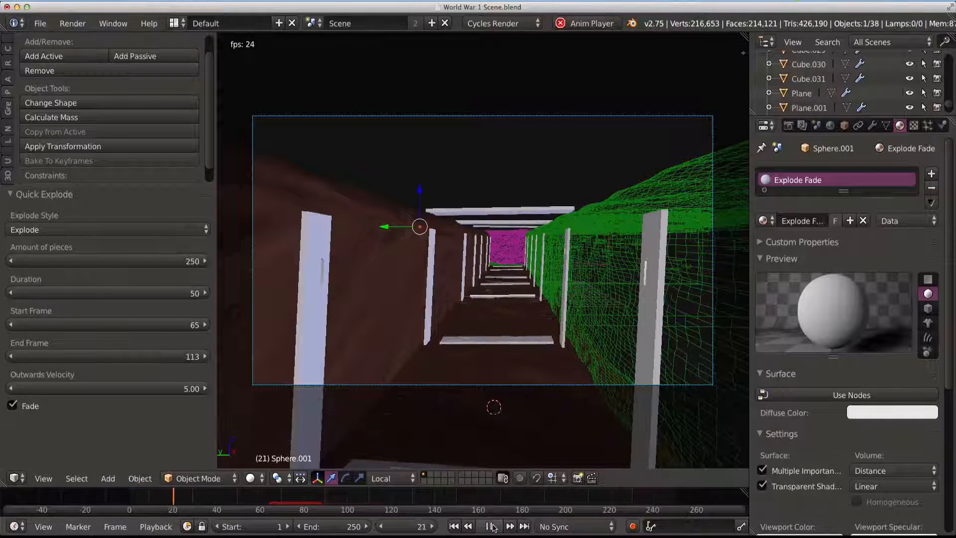
click(494, 526)
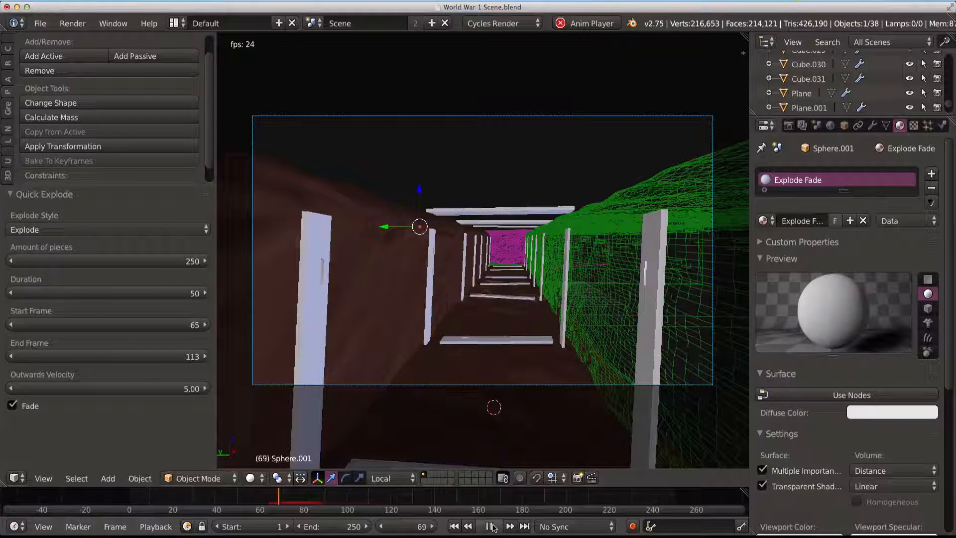
click(493, 526)
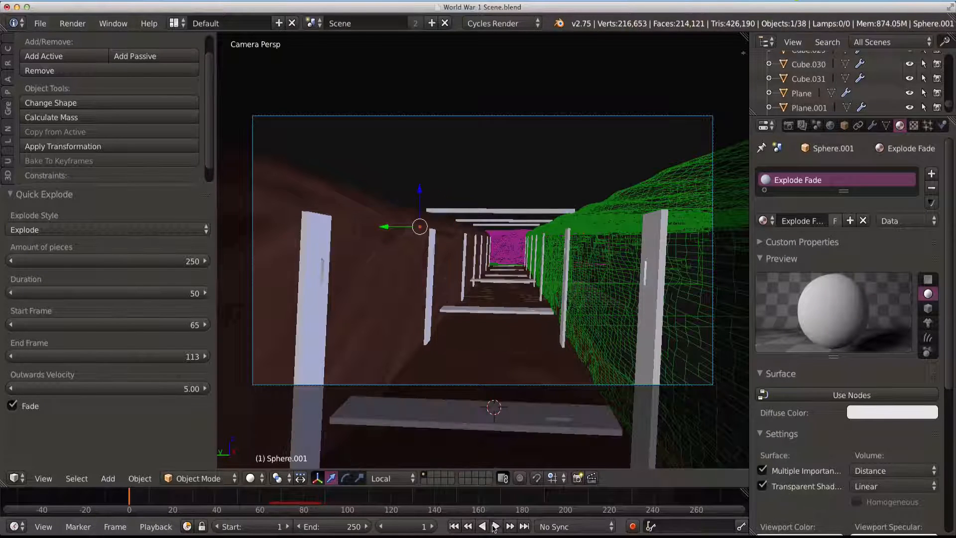
click(494, 526)
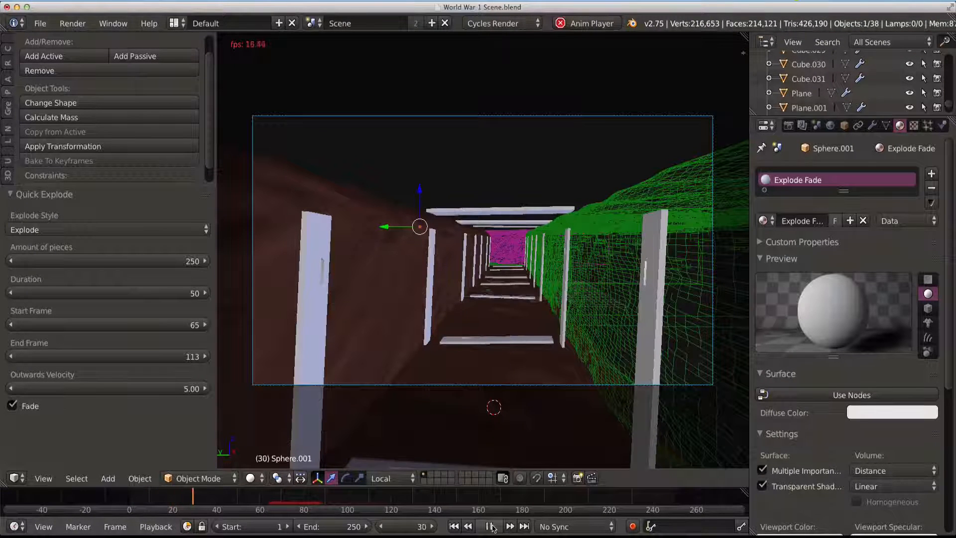
click(492, 526)
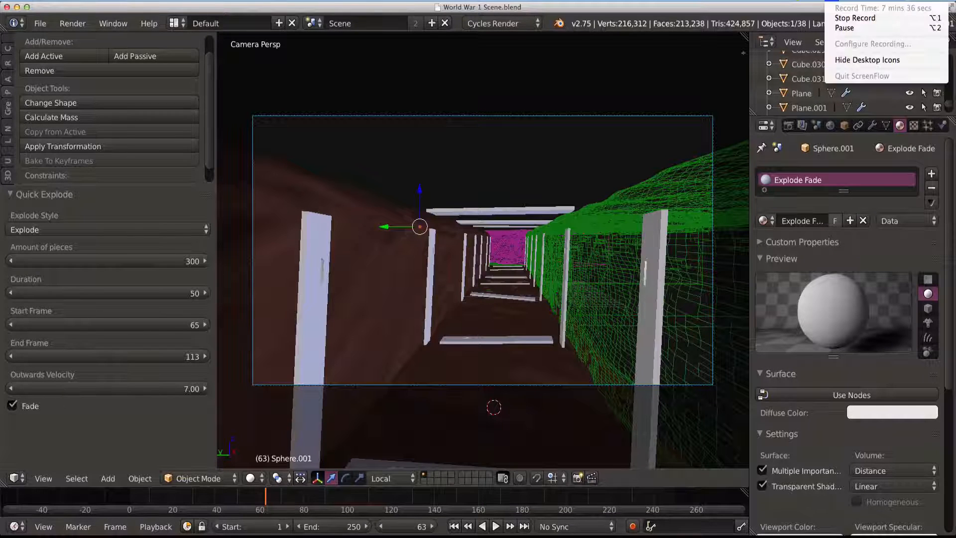
Play and restart the Quick Explode animation of Sphere.001 in camera view to check the debris scatter
click(495, 526)
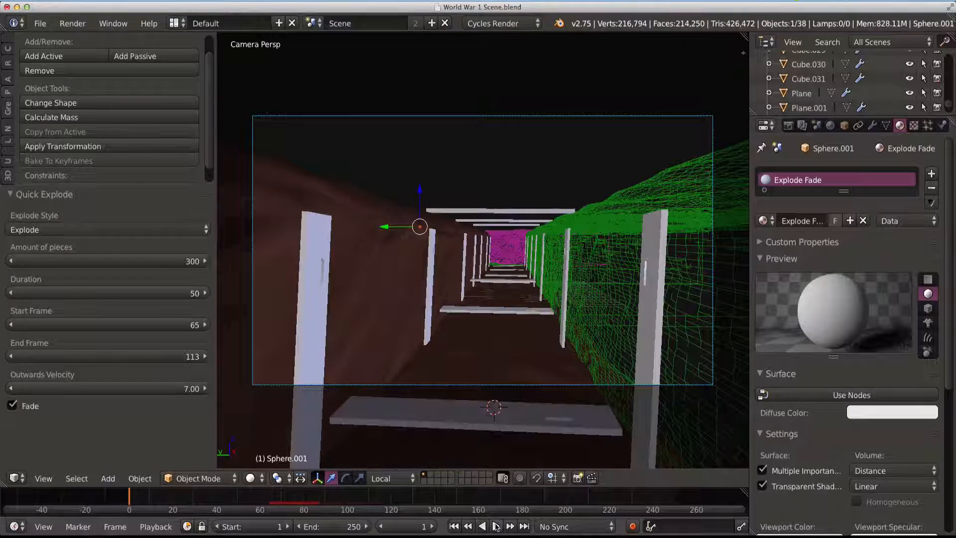
click(495, 526)
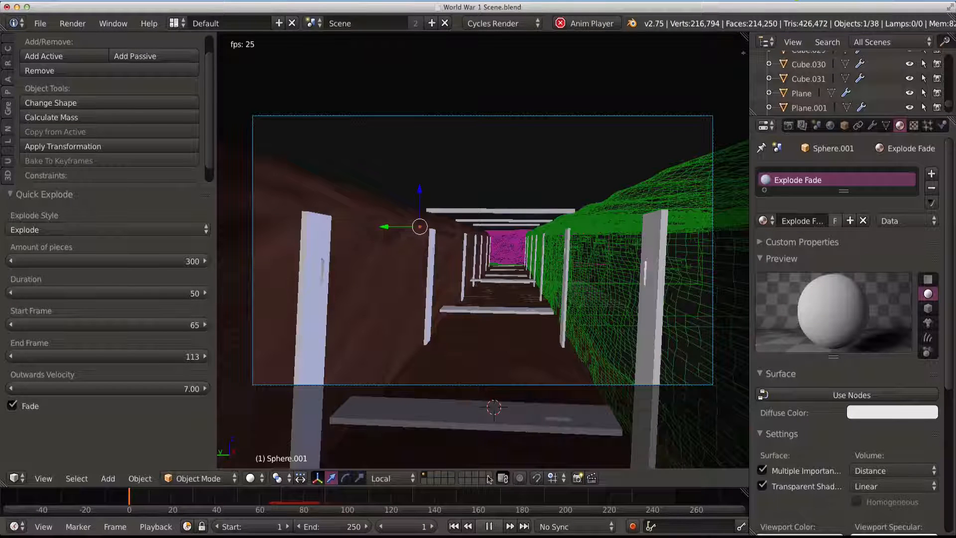
click(488, 526)
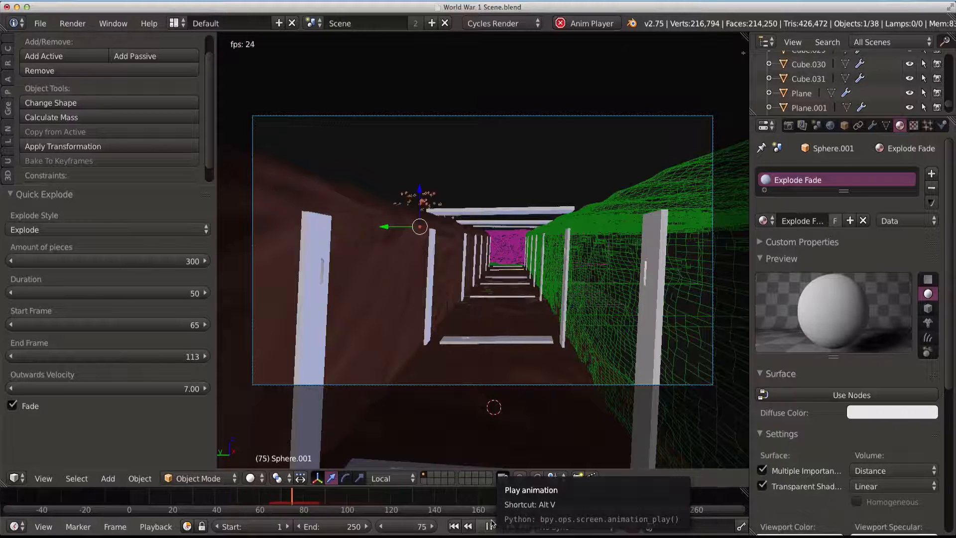
click(494, 526)
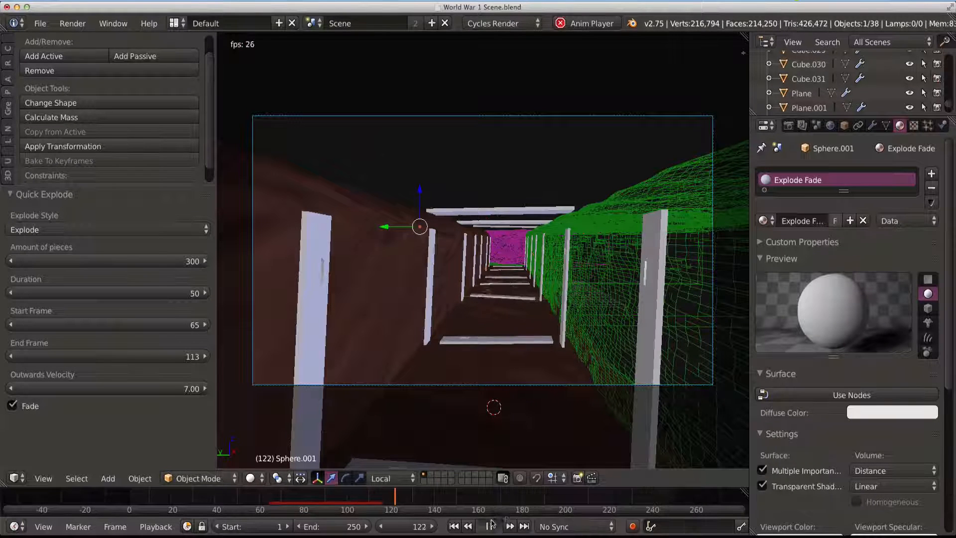
click(488, 526)
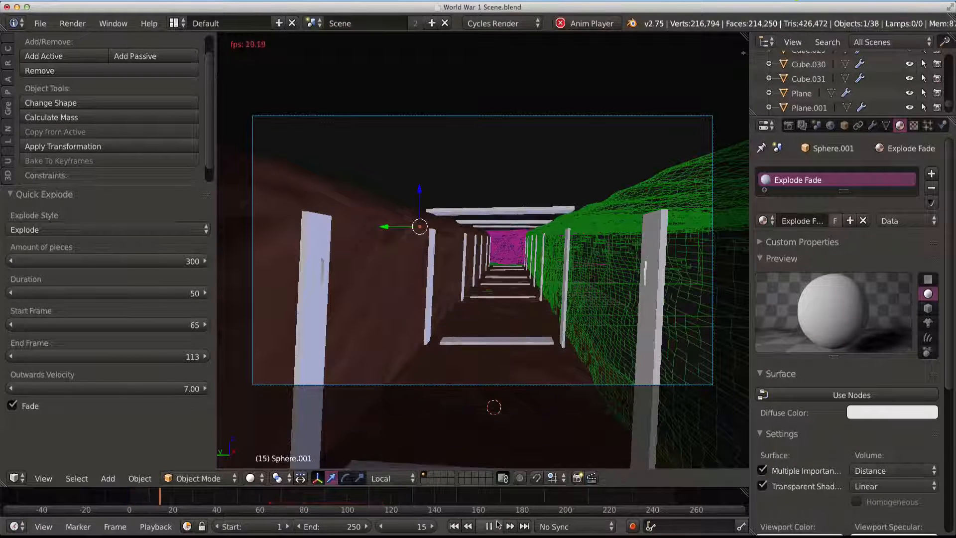
click(488, 526)
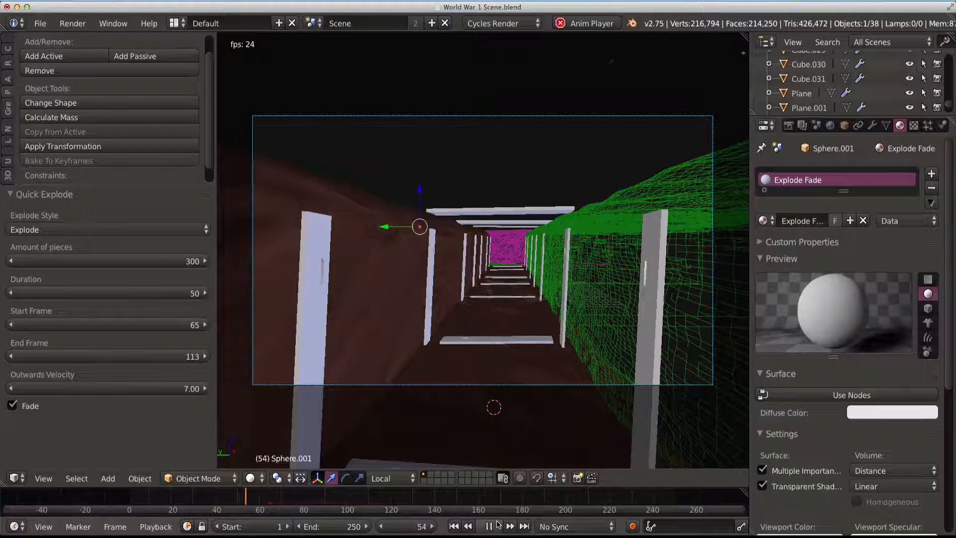
click(489, 526)
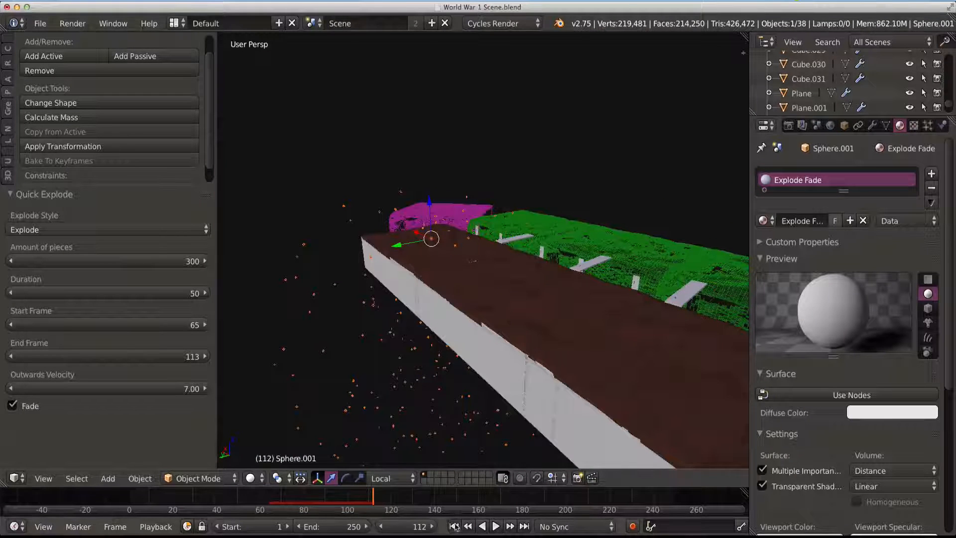
Replay the explosion from outside the trench, rewind to frame 1, and select trench floor Cube.003
click(496, 526)
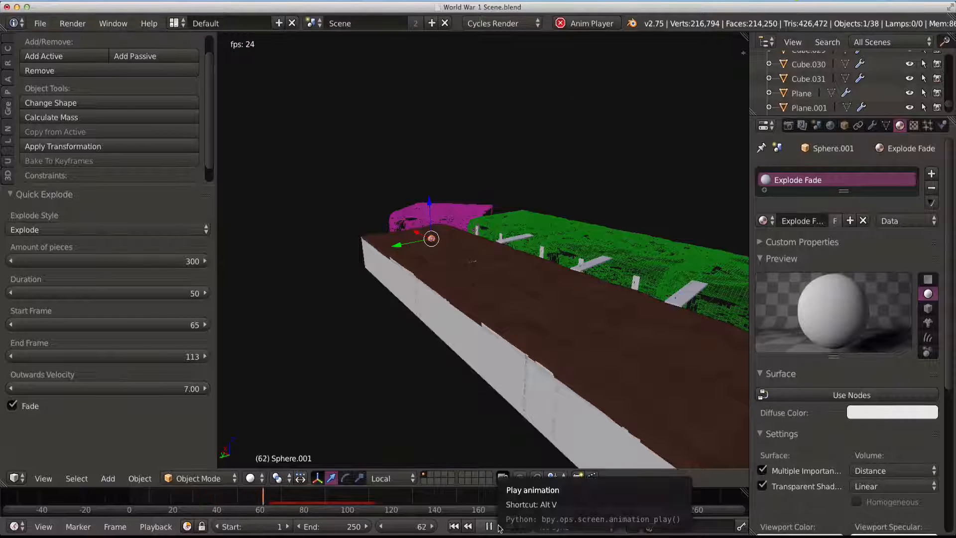
click(488, 526)
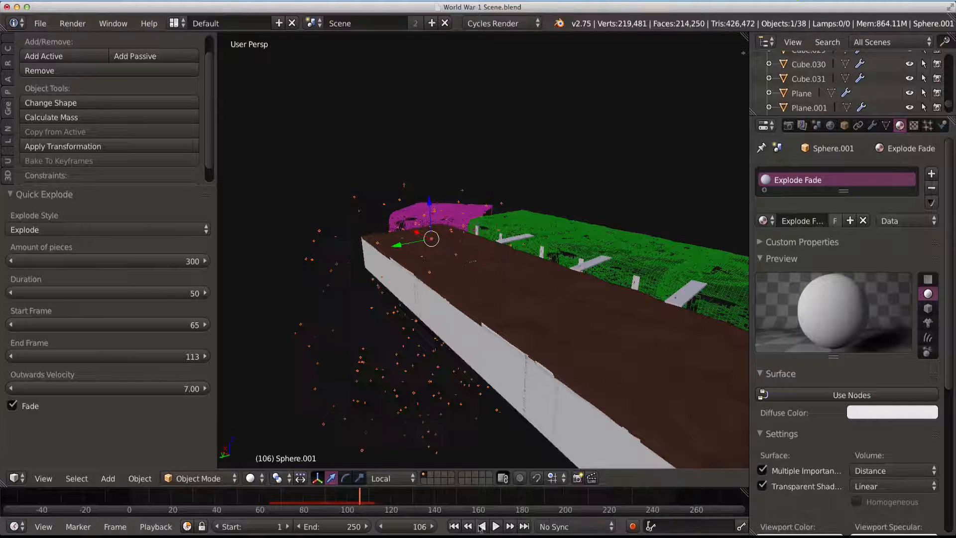
click(453, 526)
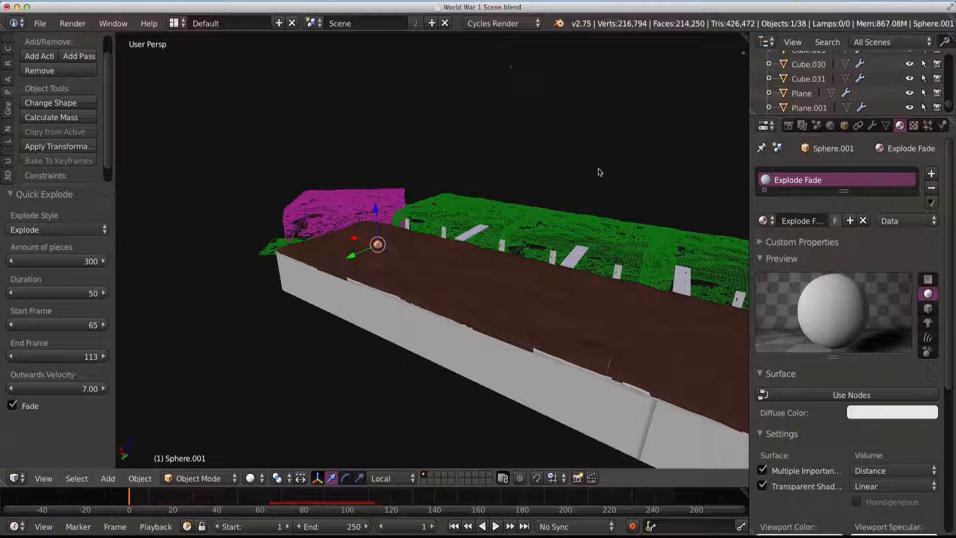
mouse_move(419, 267)
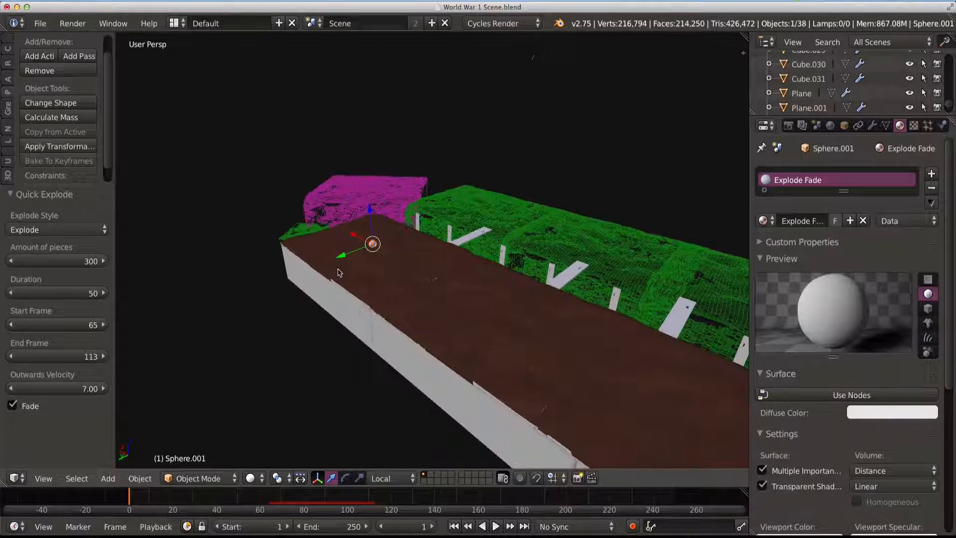
mouse_move(397, 265)
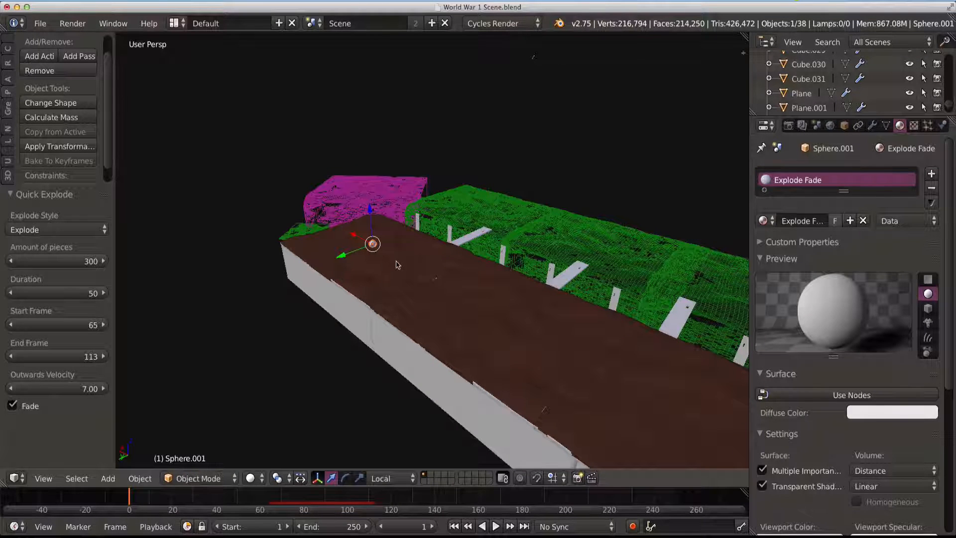
click(476, 207)
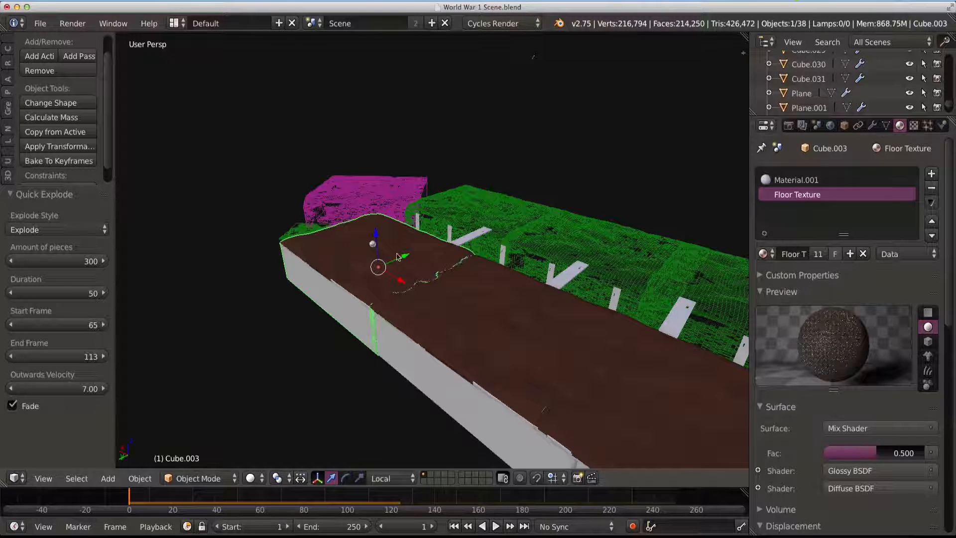
mouse_move(944, 126)
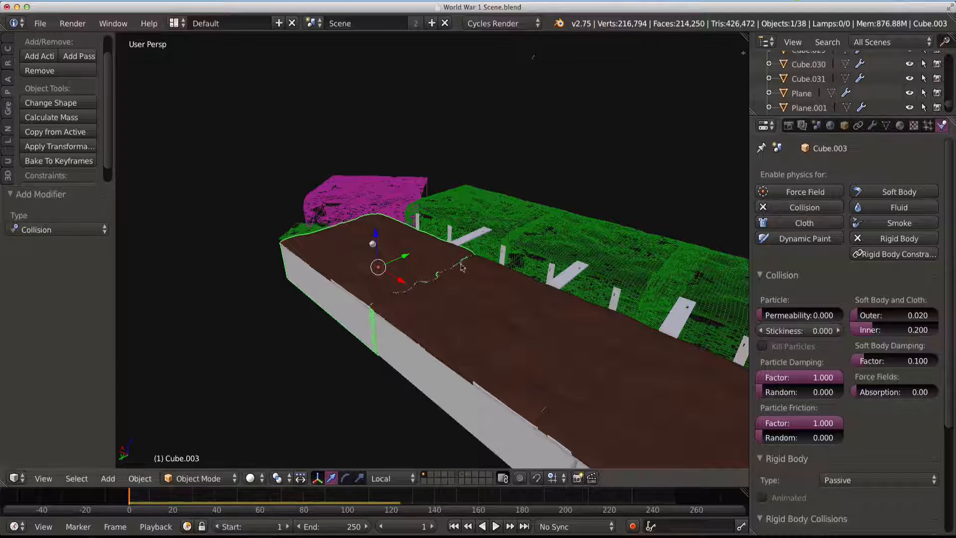
Enable Collision physics on Cube.003 and Plane.001, playing the timeline to test debris landing
click(366, 244)
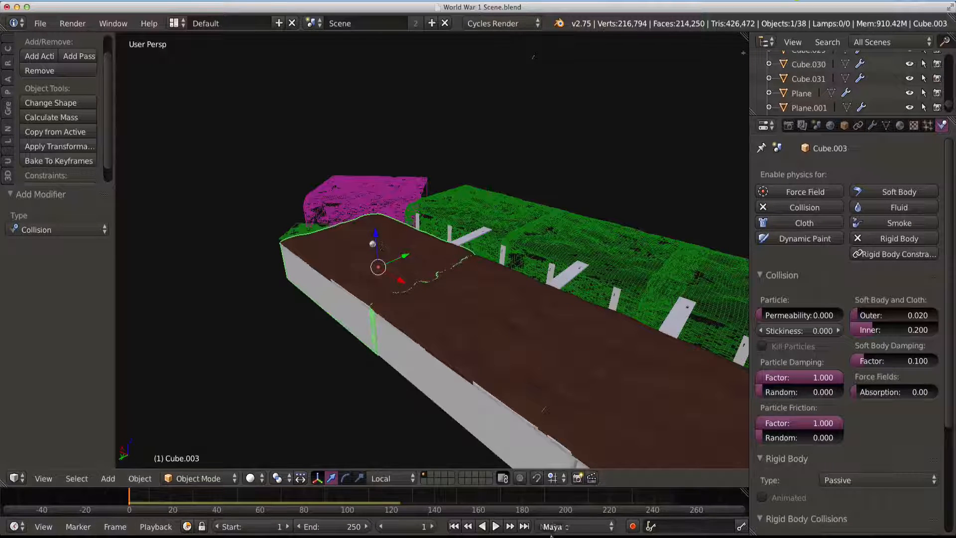
click(495, 526)
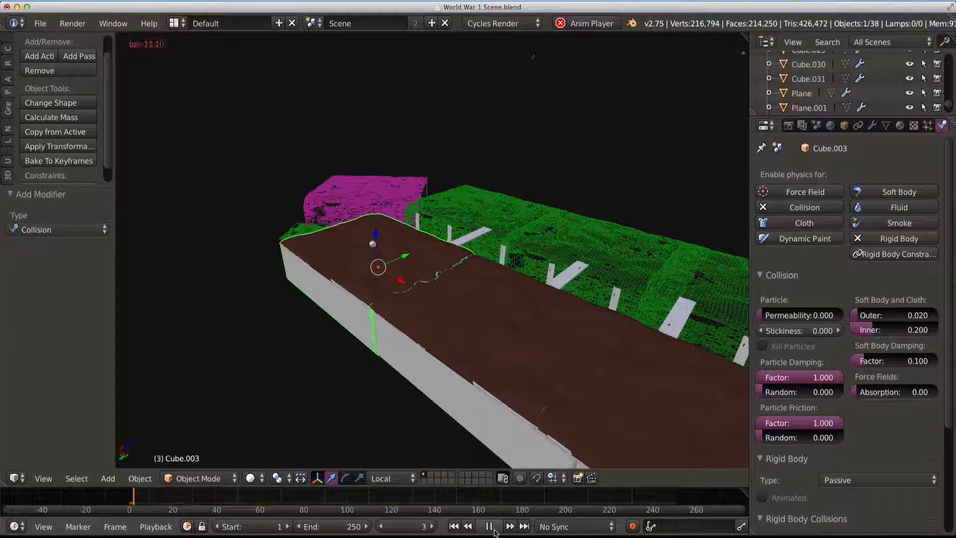
click(488, 526)
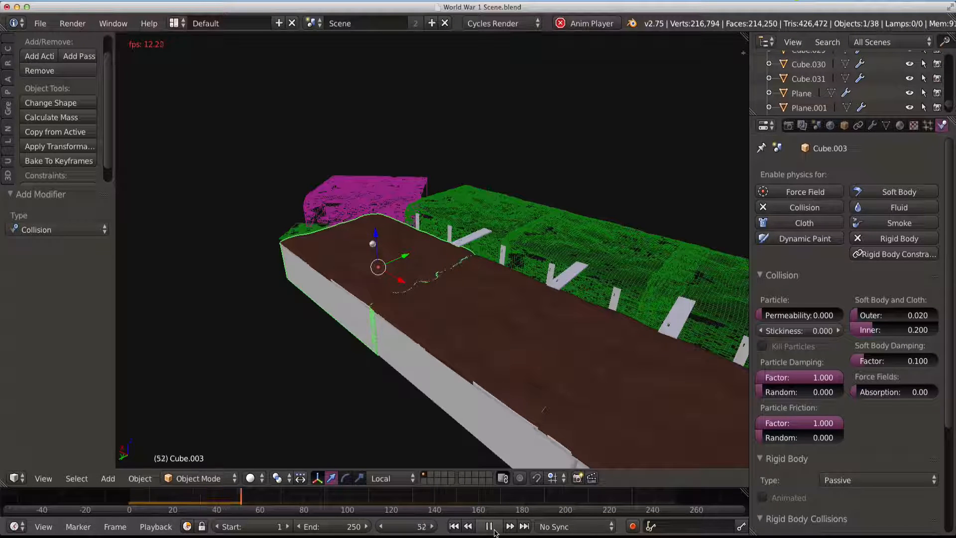
click(488, 526)
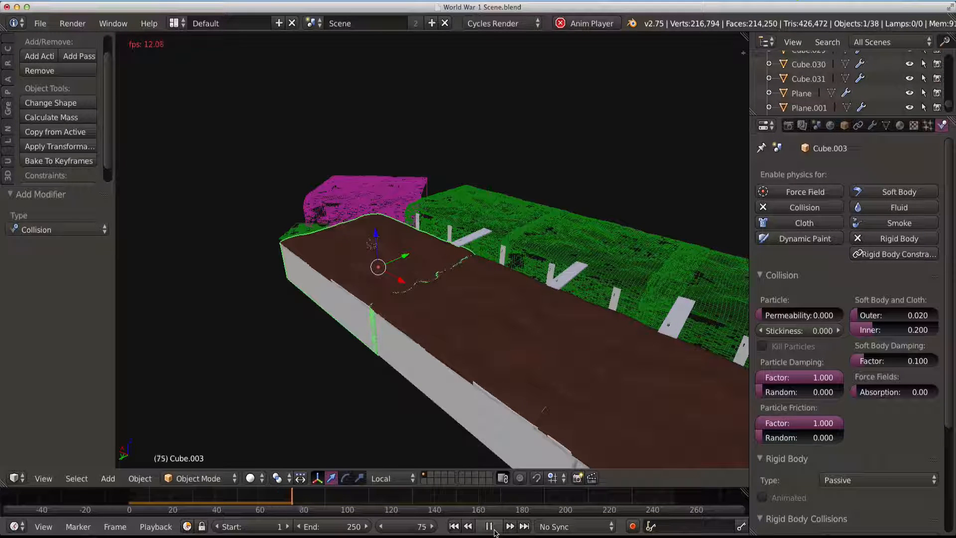
click(489, 526)
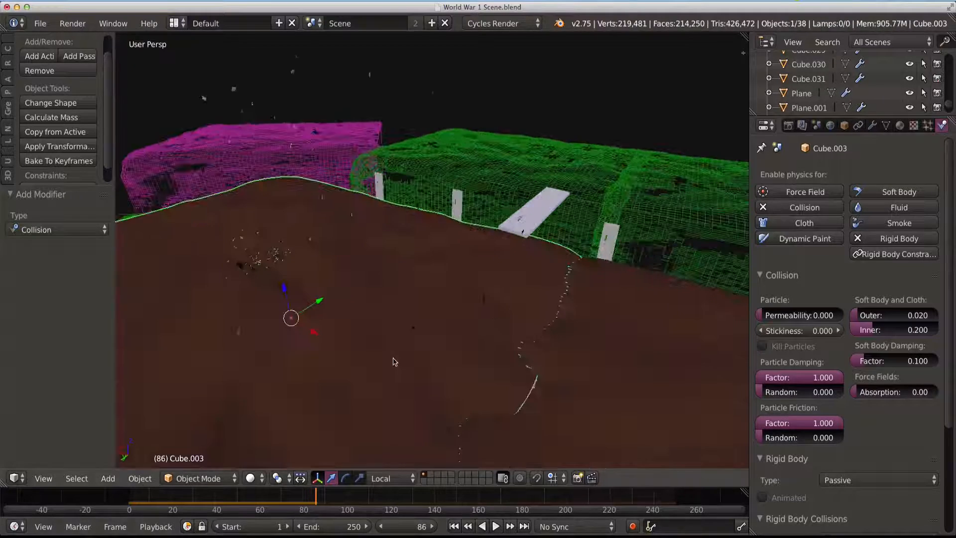
click(495, 526)
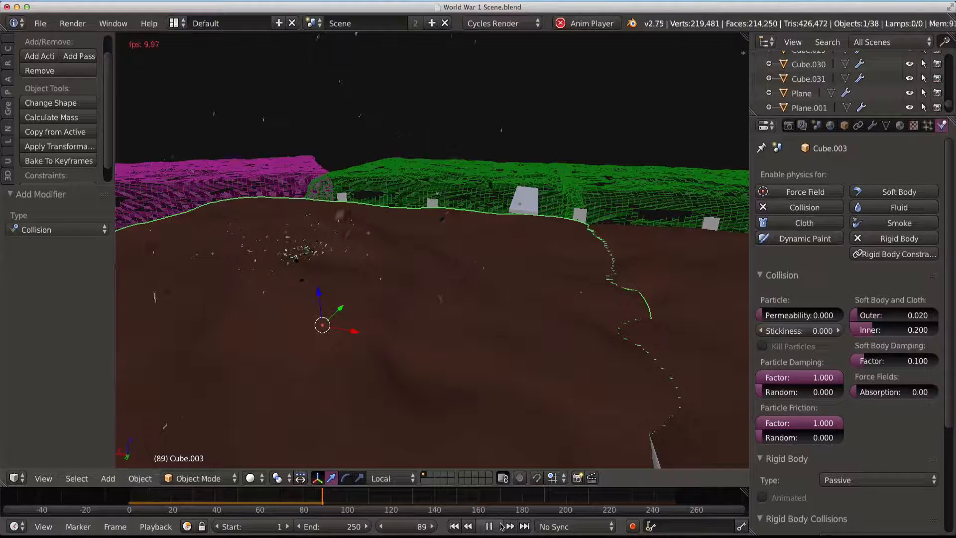
click(488, 526)
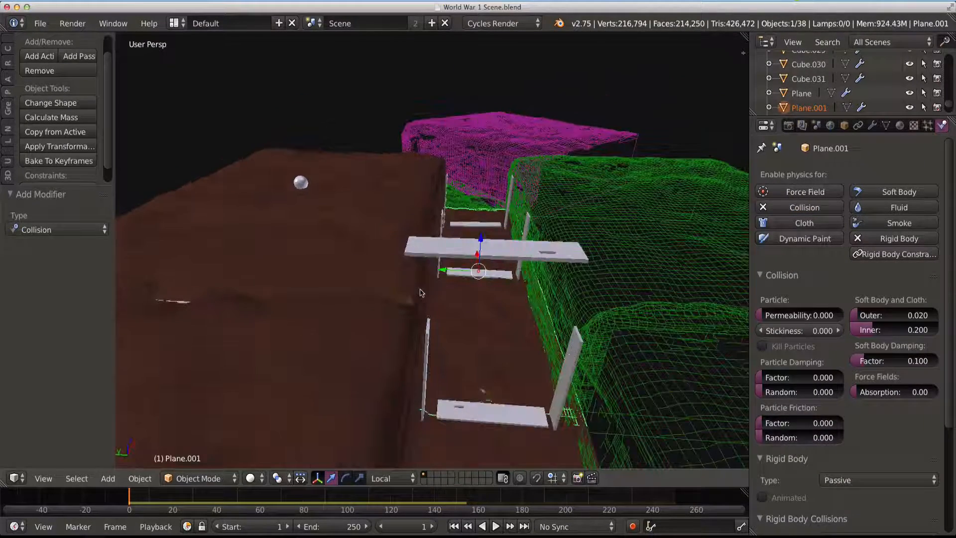
Run the rigid body simulation against the plank collider and stop it at frame 109
click(496, 526)
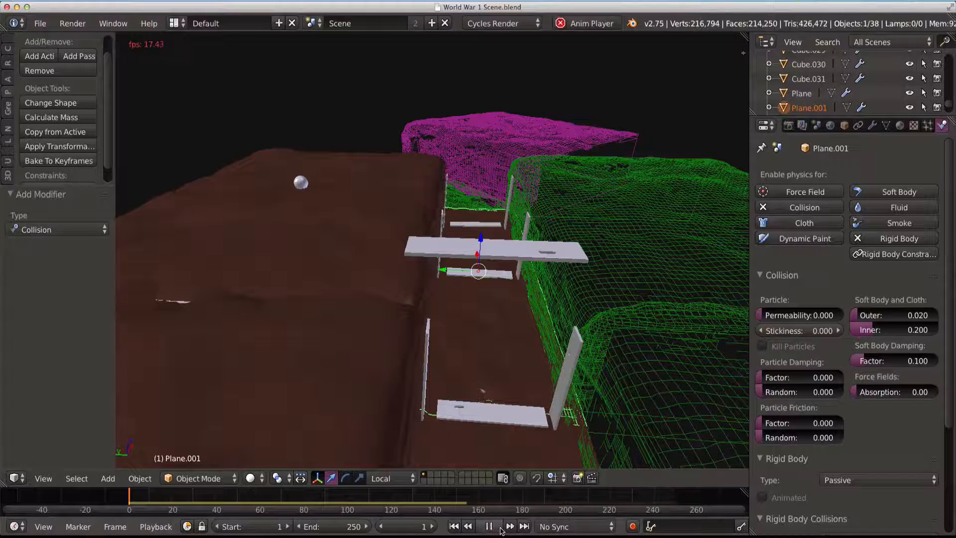
click(489, 526)
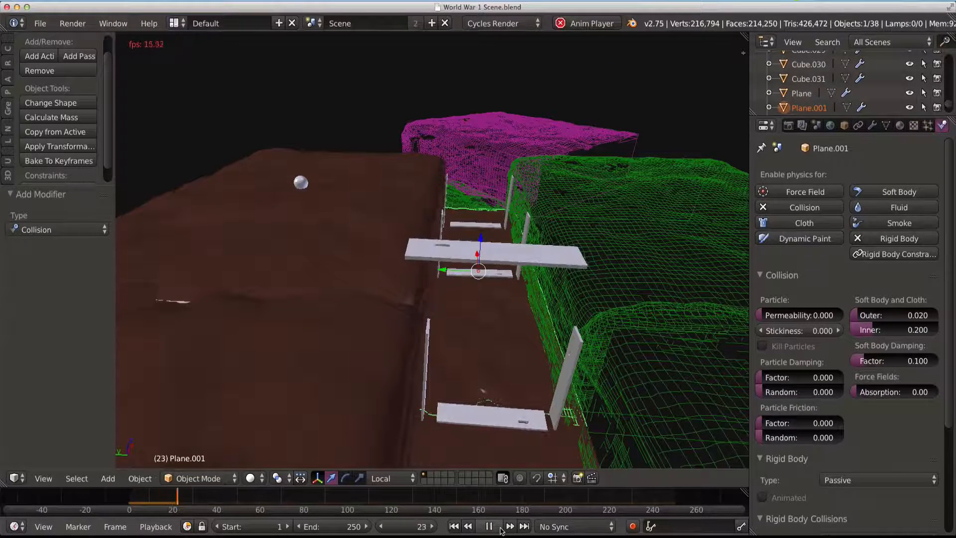
click(488, 526)
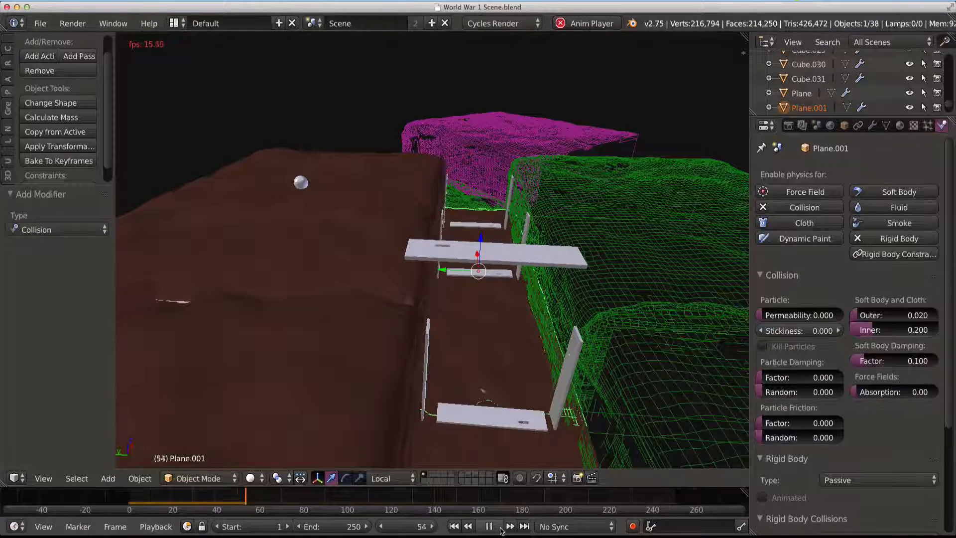
click(488, 526)
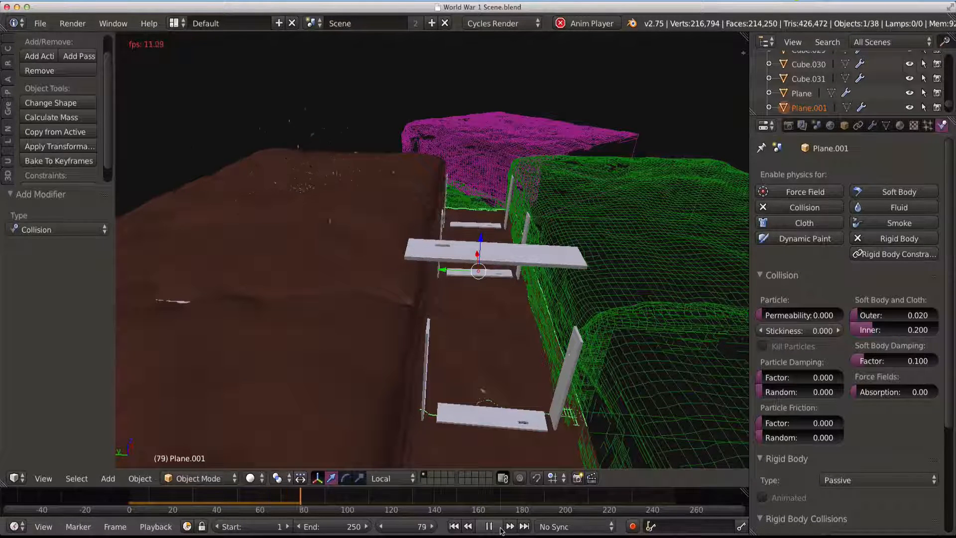
click(488, 526)
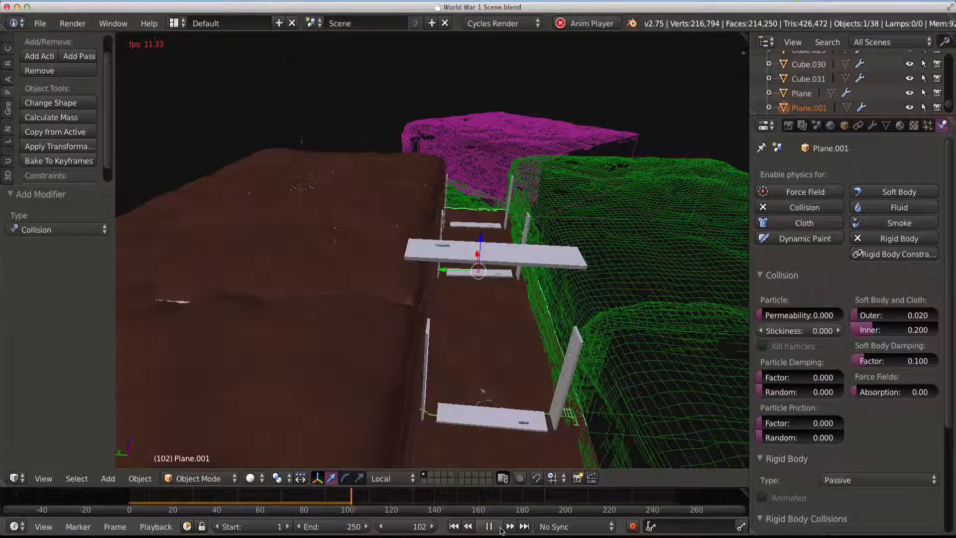
click(489, 526)
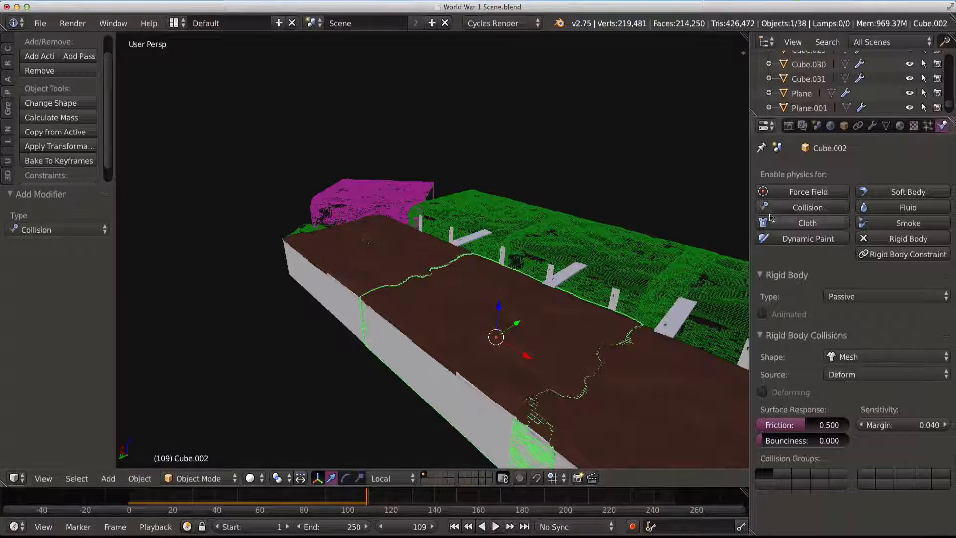
Give the green wall Cube and the Plane object Collision physics, then rewind to frame 1
click(470, 217)
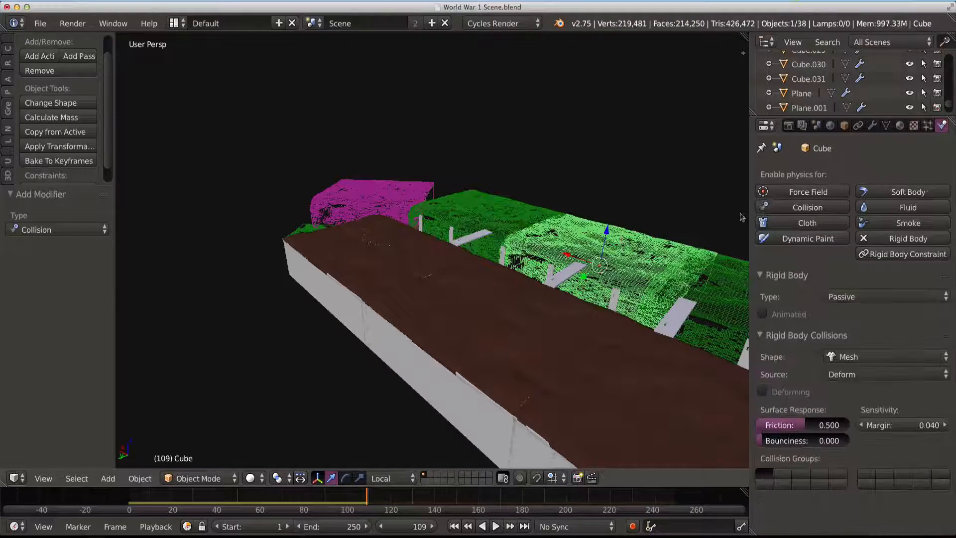
click(809, 207)
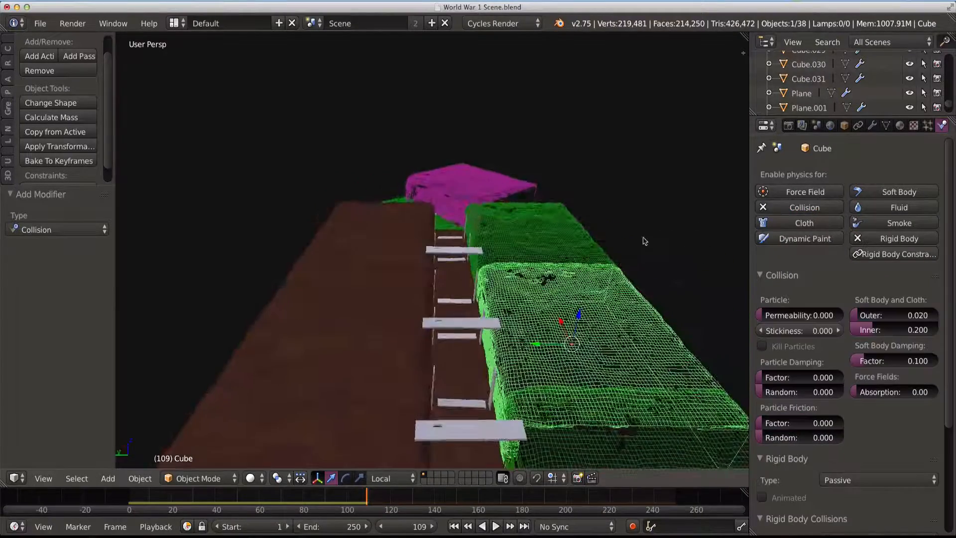
click(802, 92)
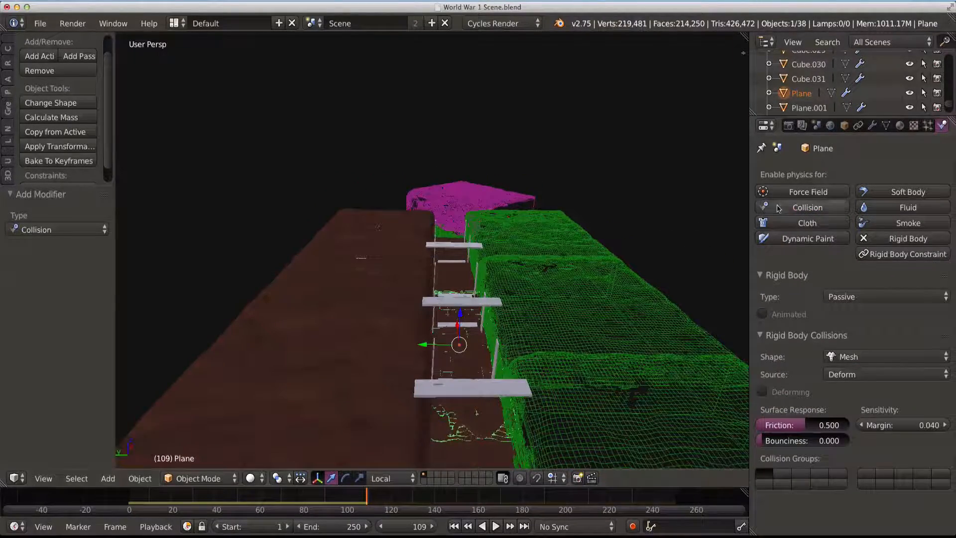
click(805, 207)
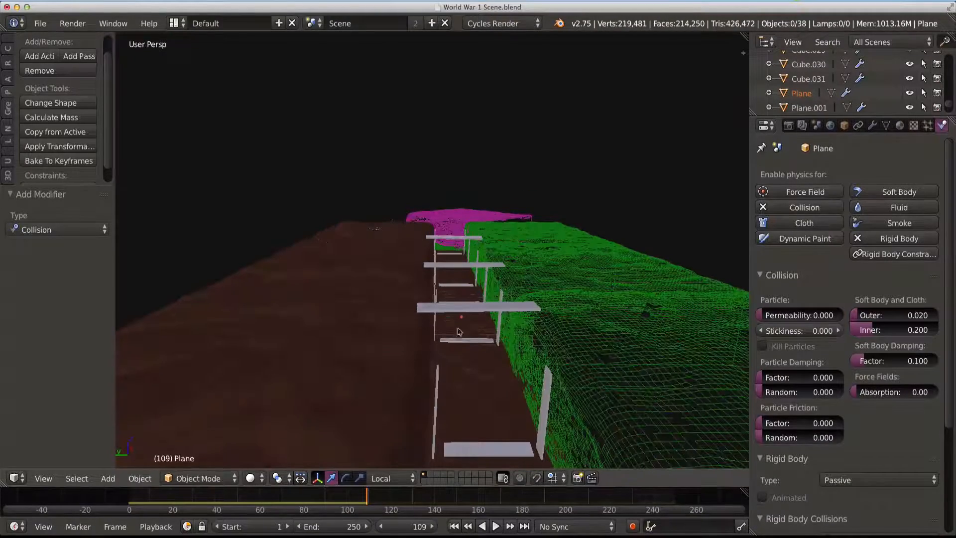
click(455, 526)
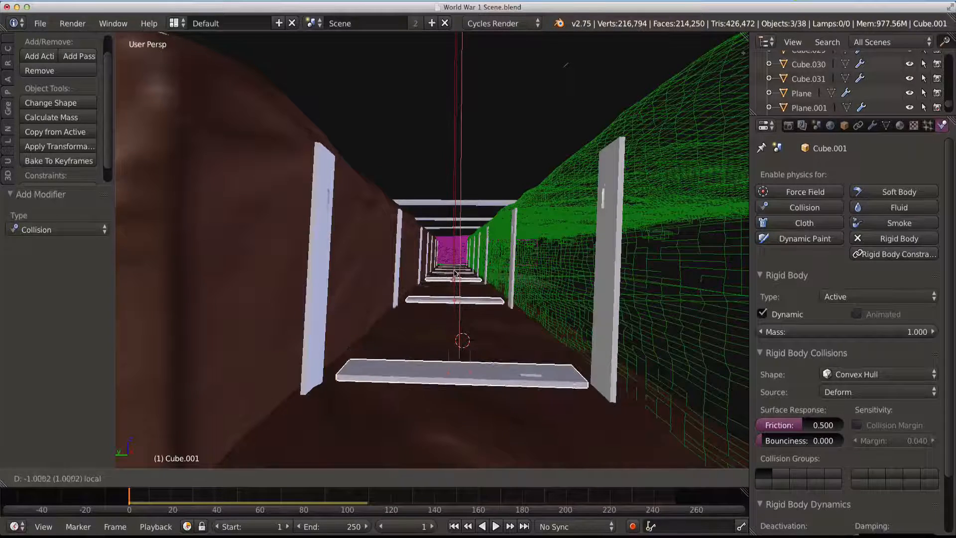
Move Cube.001 by -1.025 along X and play the simulation forward to frame 83
click(496, 526)
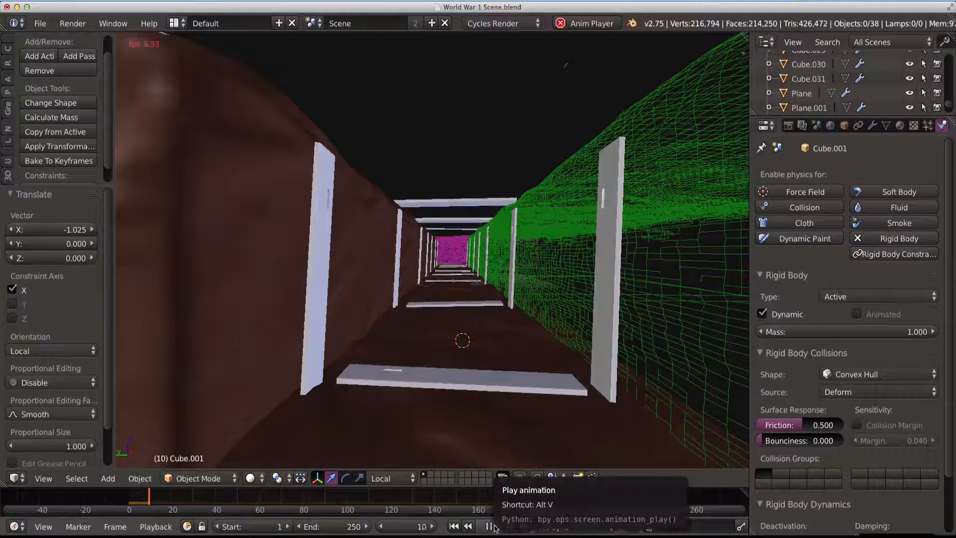
click(494, 526)
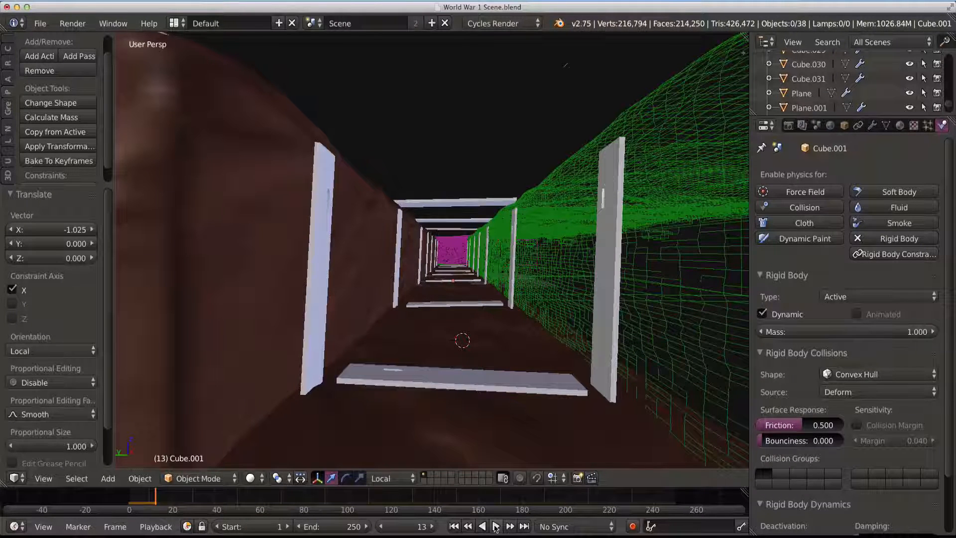
click(495, 526)
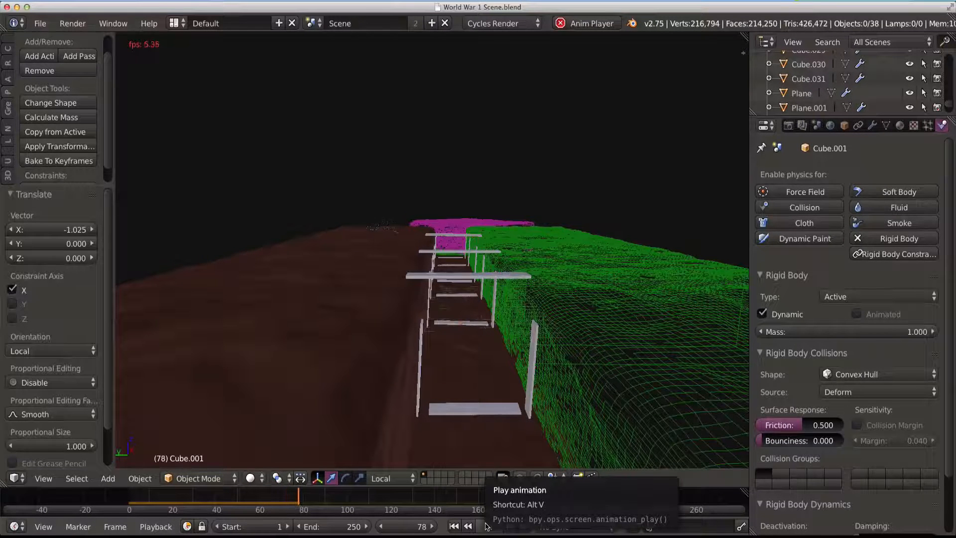
click(496, 526)
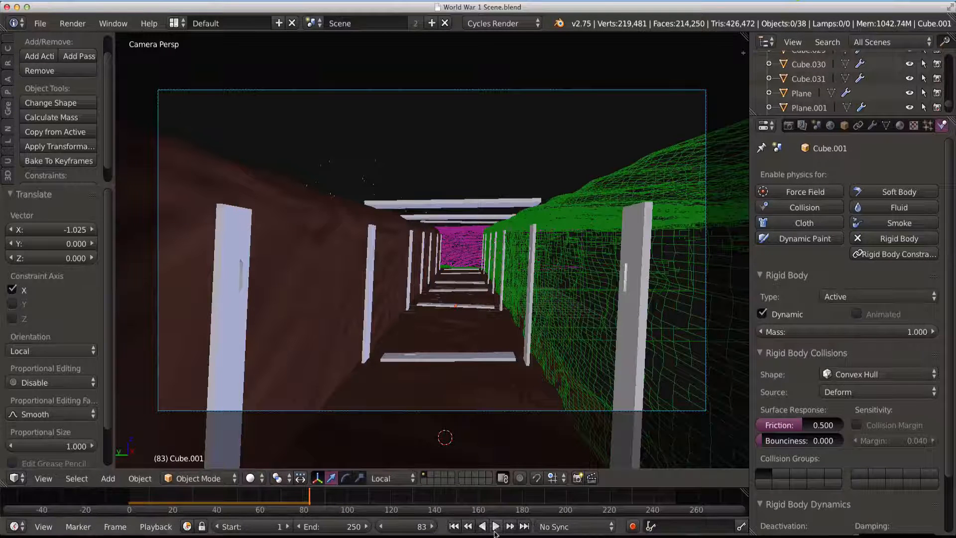
Play the debris simulation through the camera view and stop it at frame 92
click(495, 526)
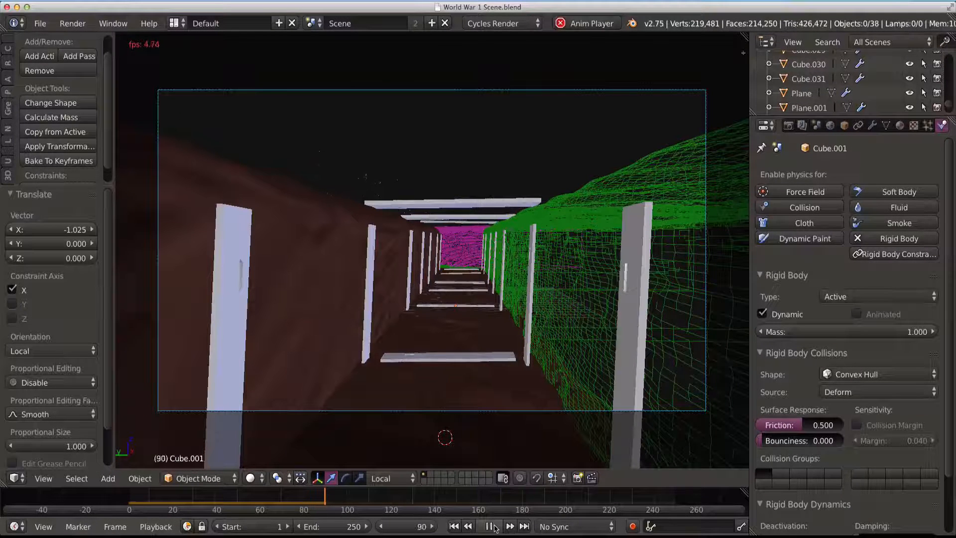
click(494, 526)
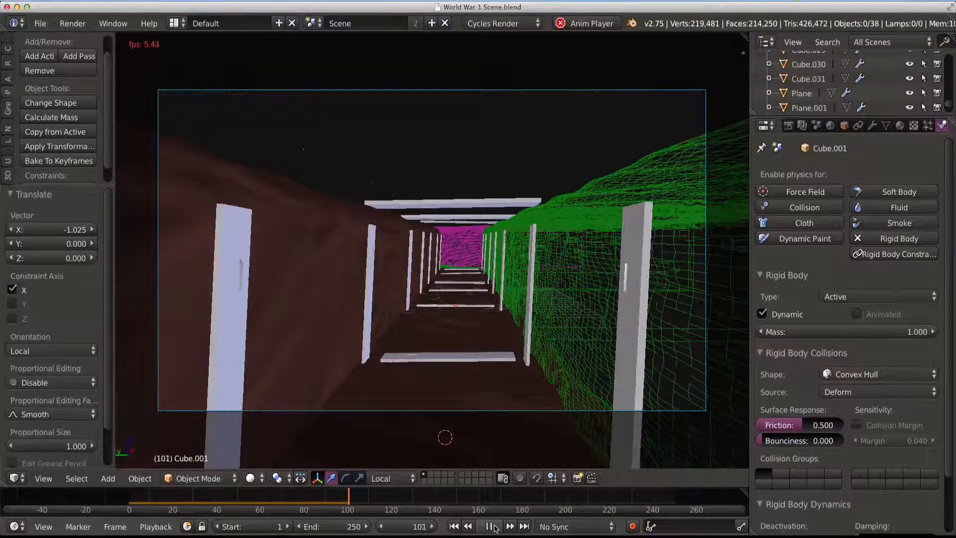
click(494, 526)
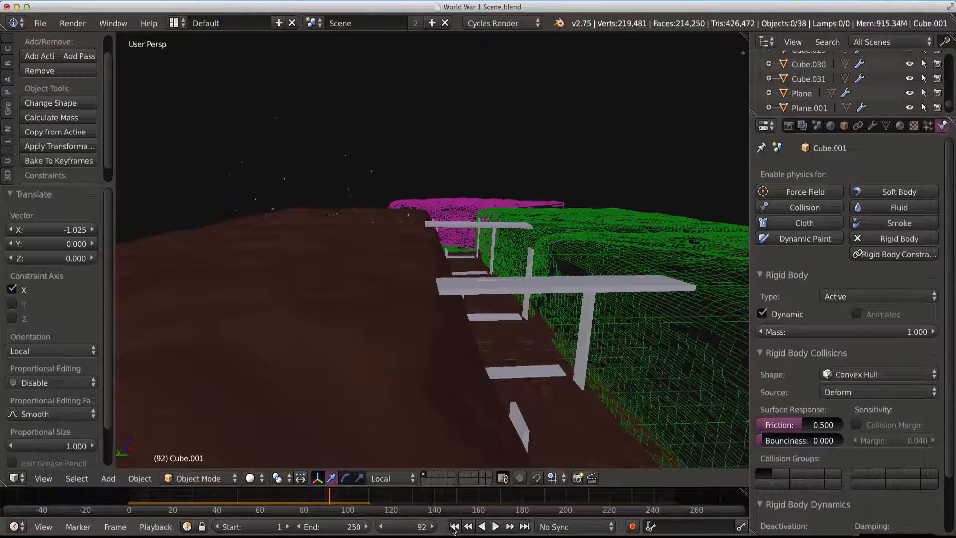
Rerun the simulation from frame 1 to 114, rewind, and select the shell sphere Sphere.001
click(454, 526)
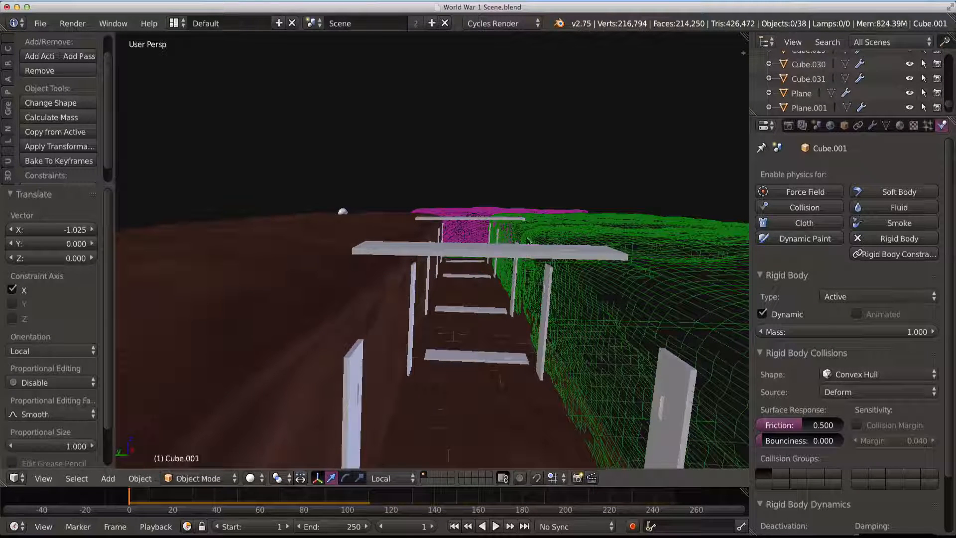
click(495, 526)
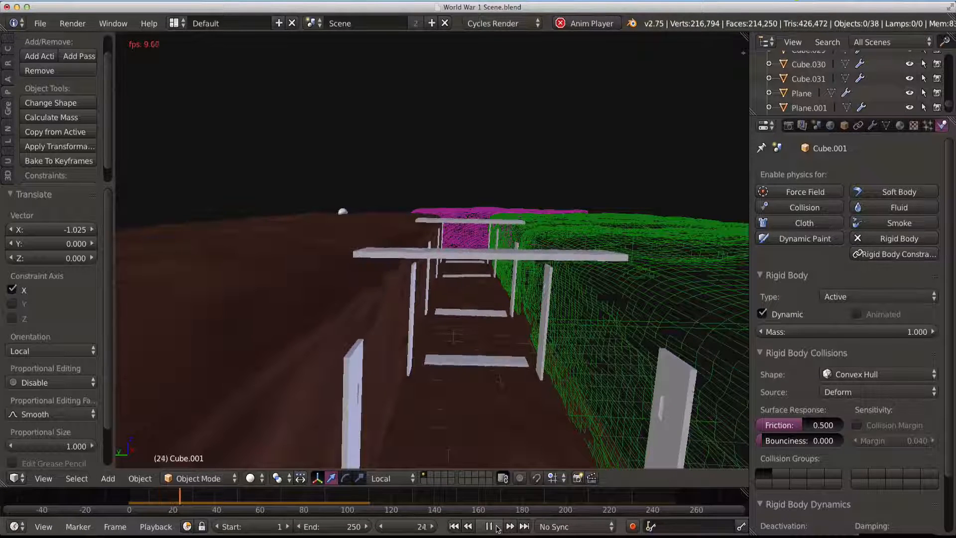
click(490, 526)
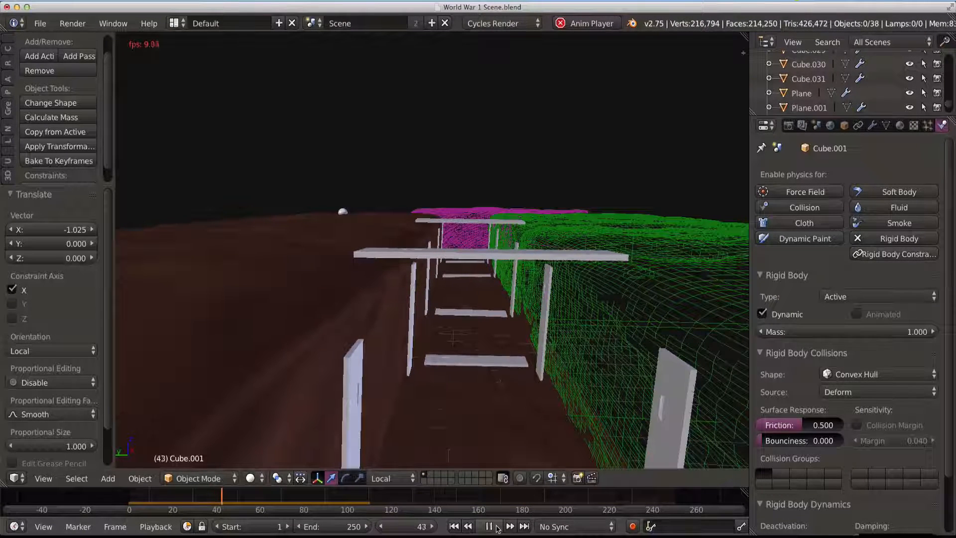
click(488, 526)
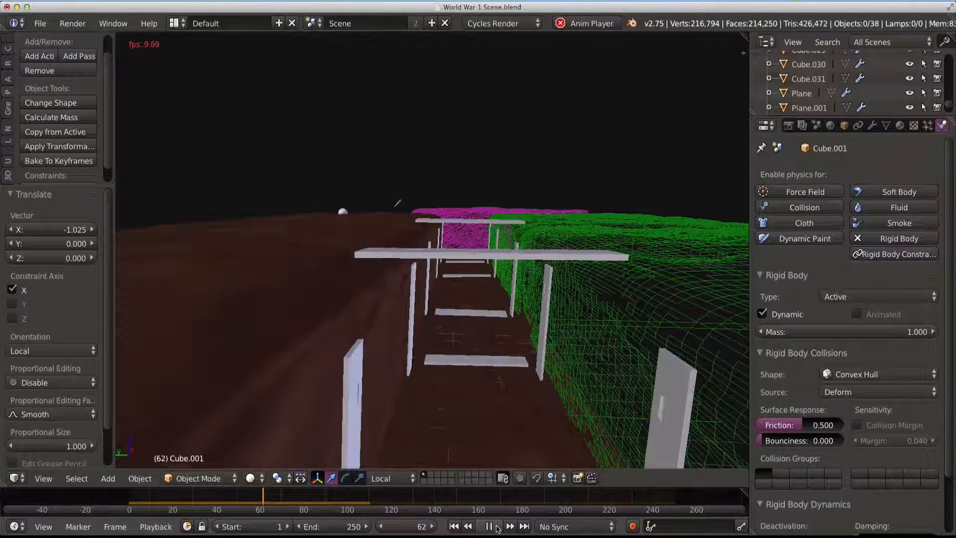
click(489, 526)
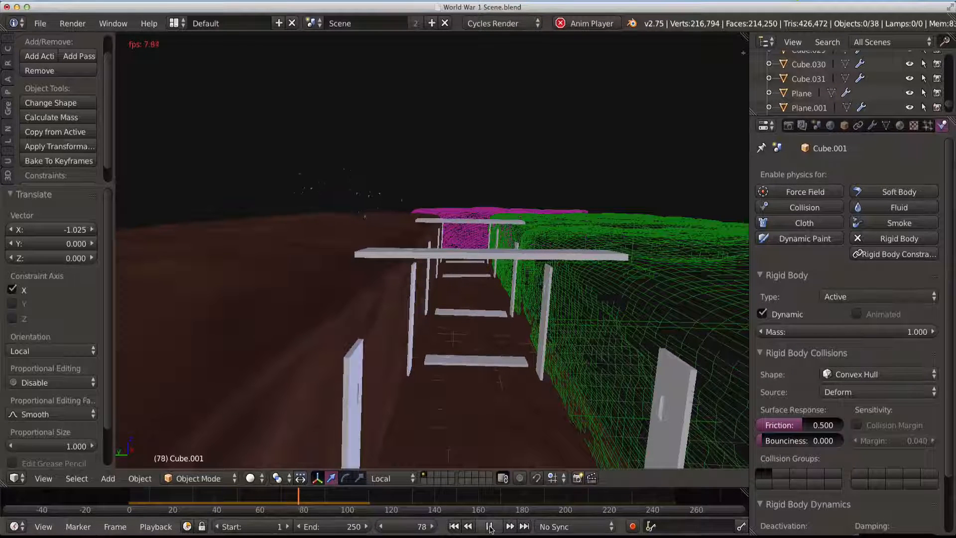
click(490, 526)
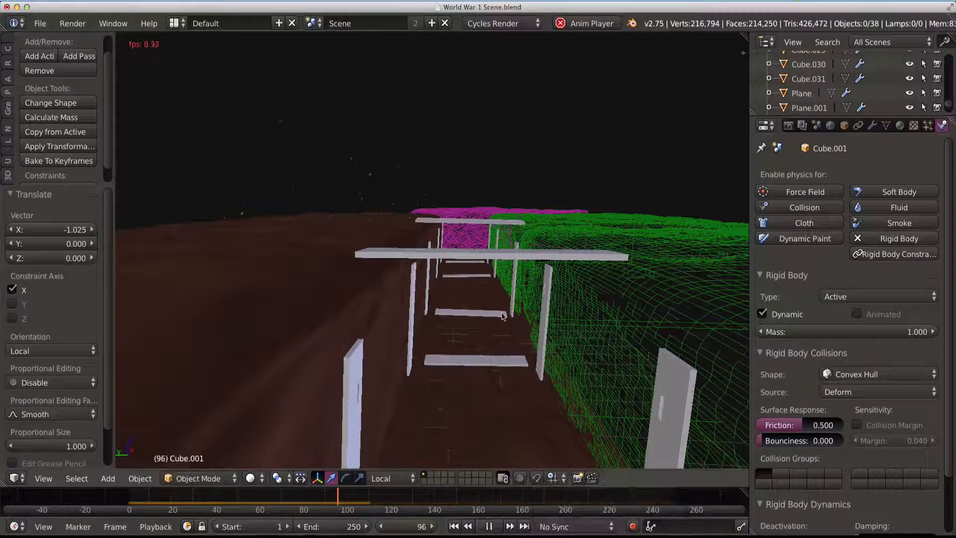
click(488, 526)
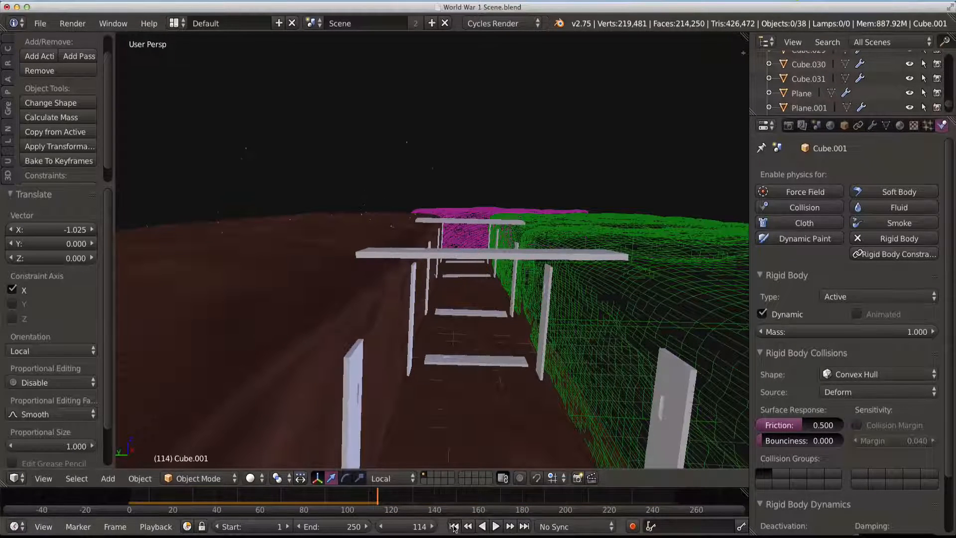
click(454, 526)
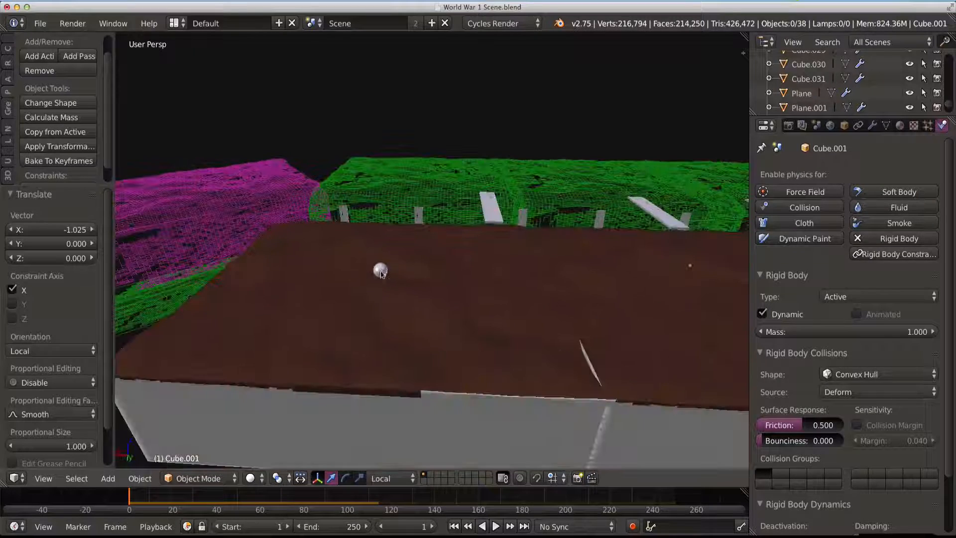
click(379, 270)
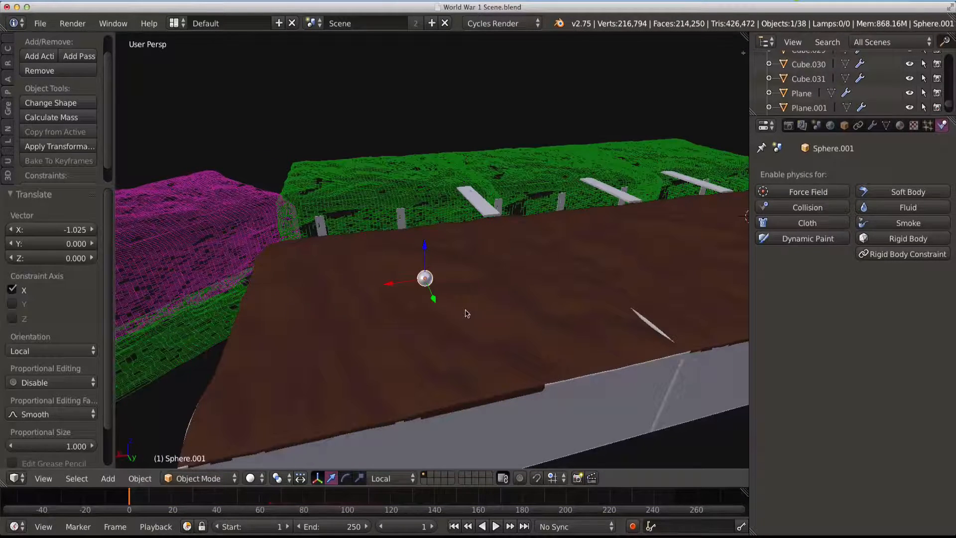